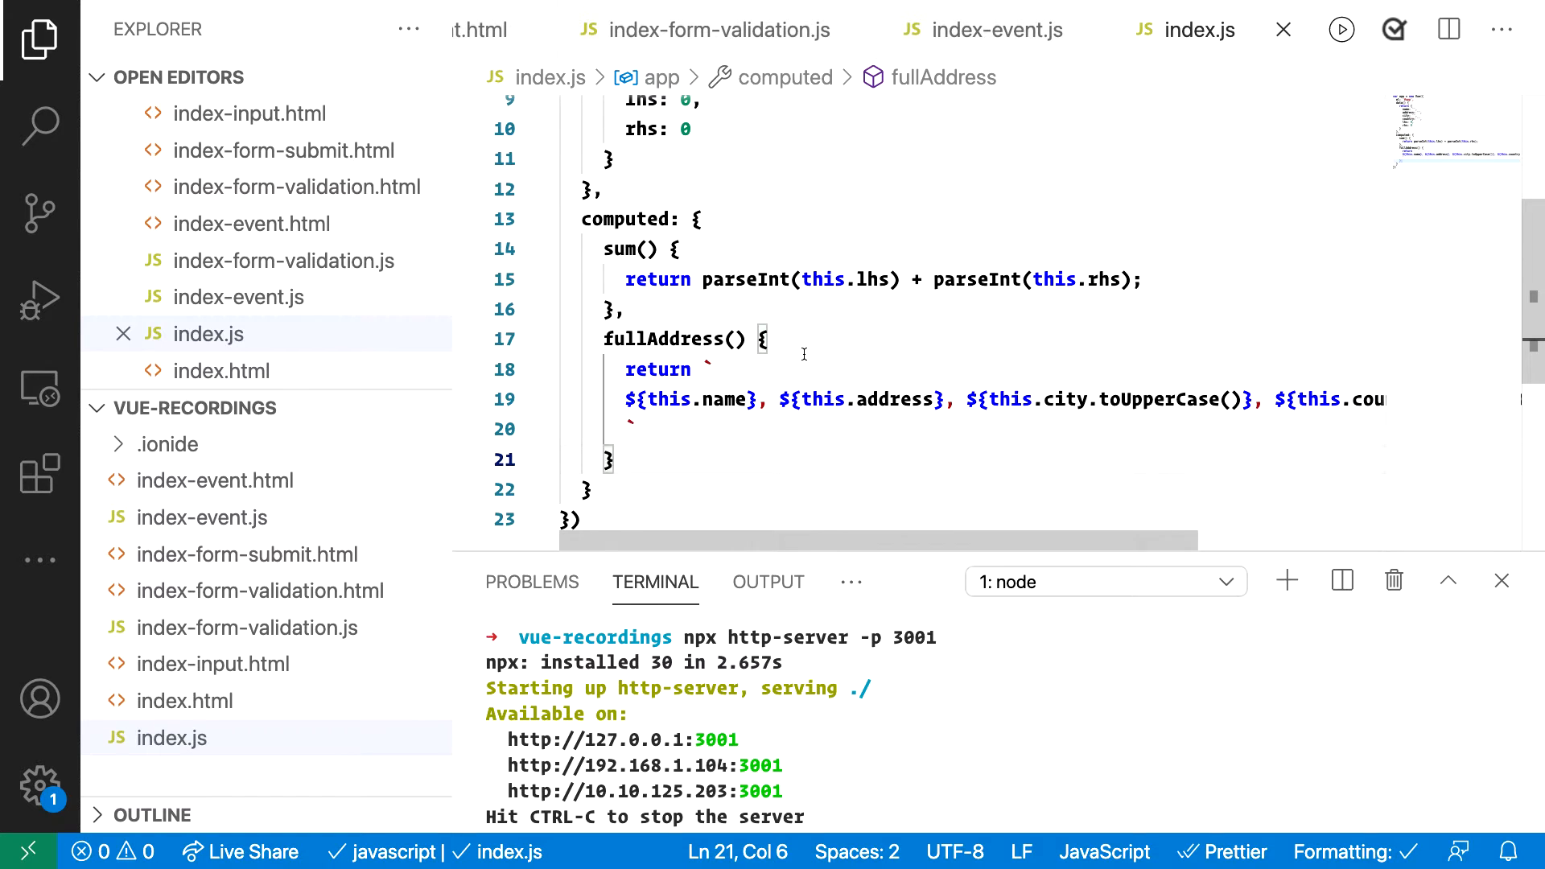
# Review the fullAddress and sum computed properties in the source code
pyautogui.scroll(3)
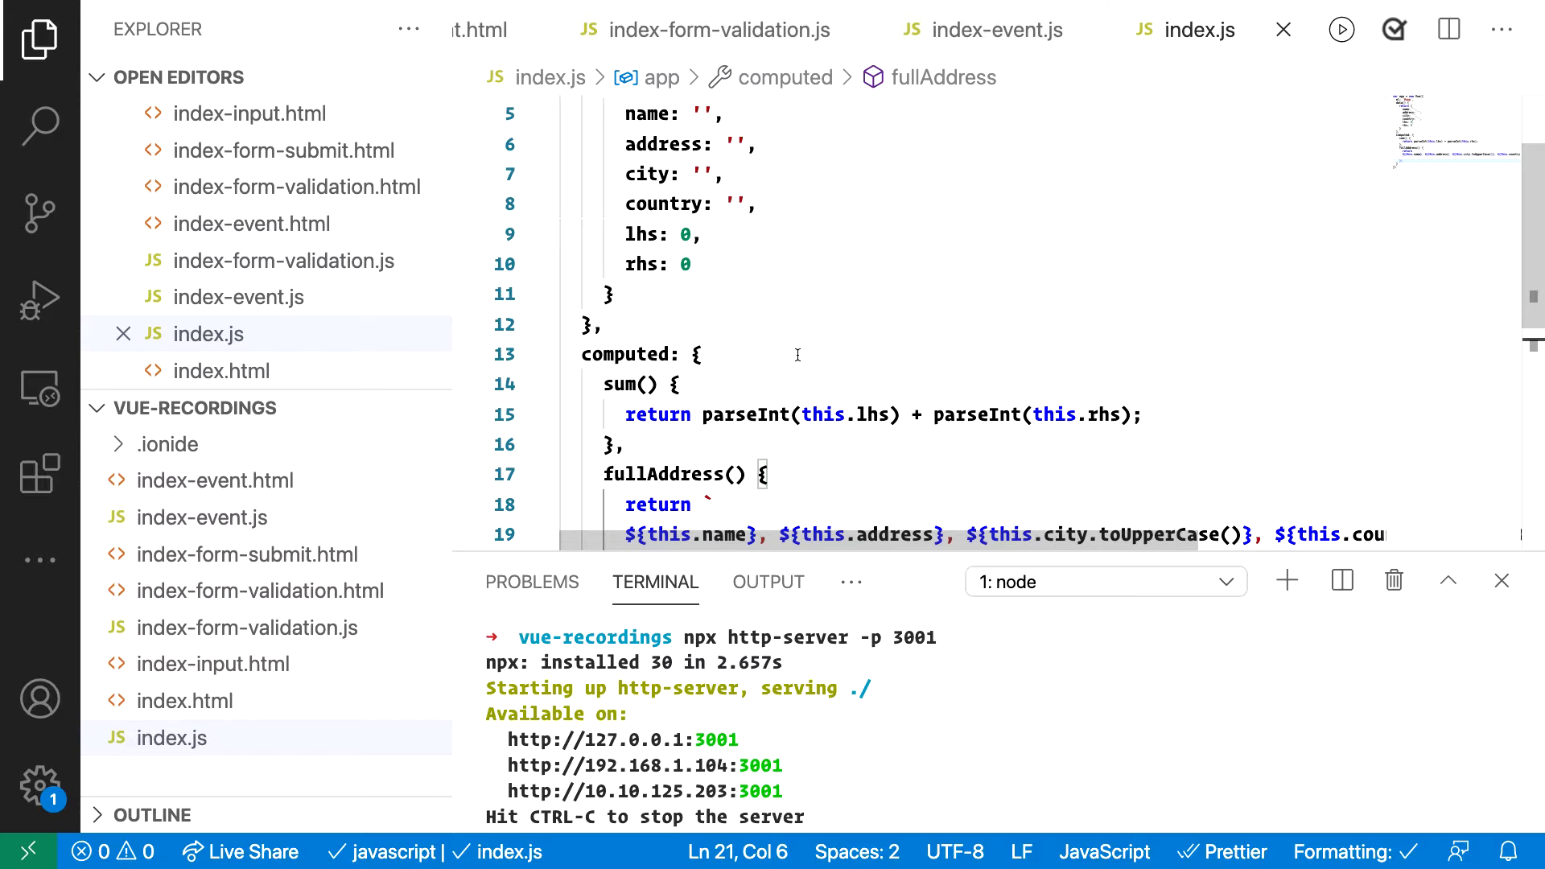
pyautogui.moveTo(227, 51)
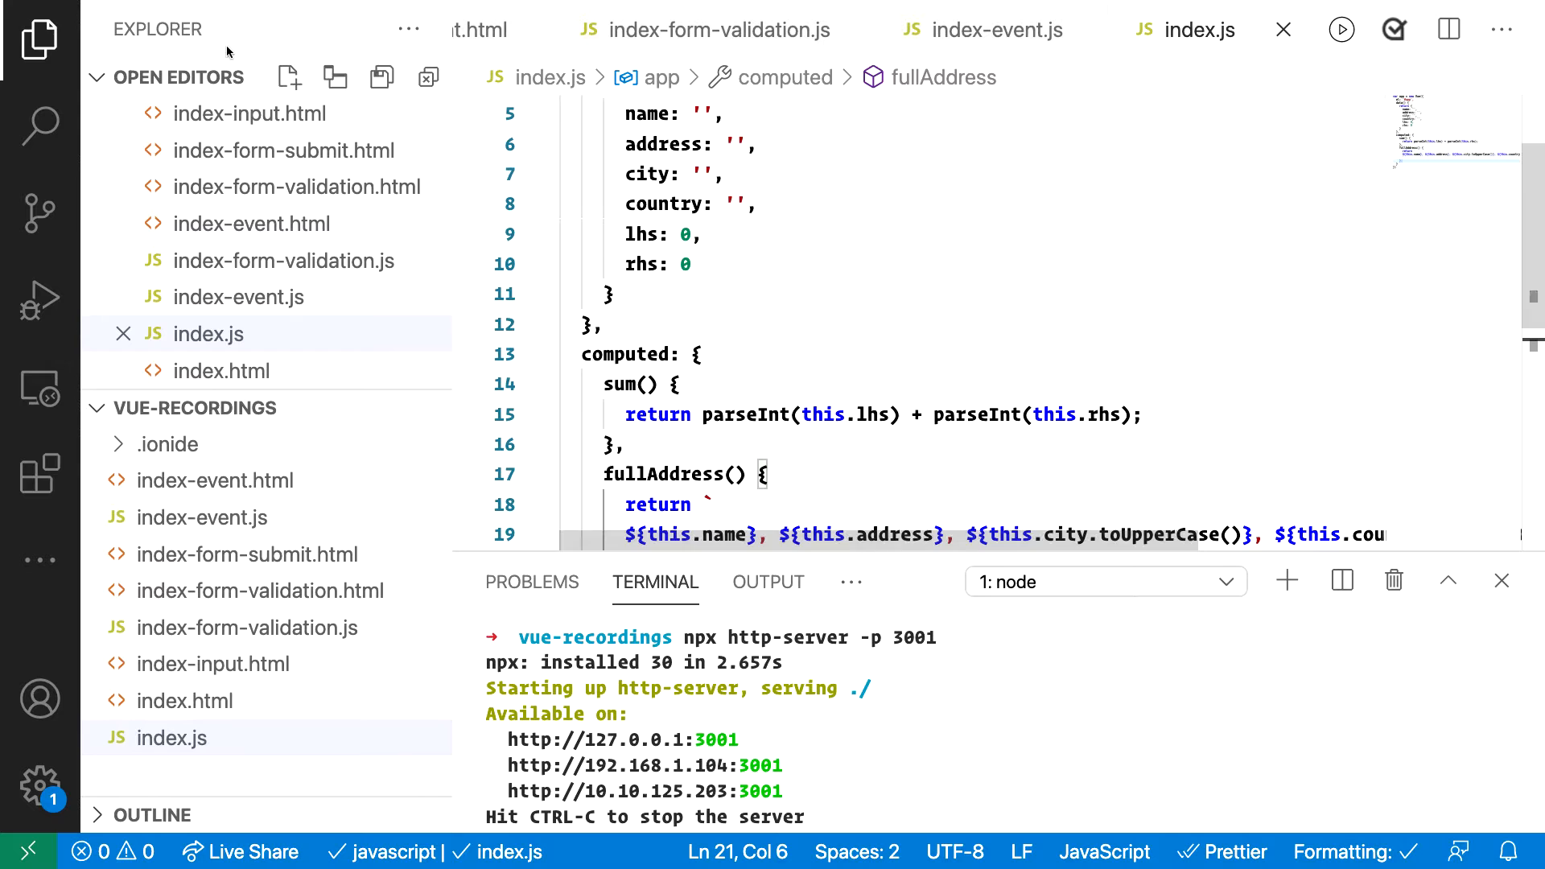
pyautogui.scroll(-3)
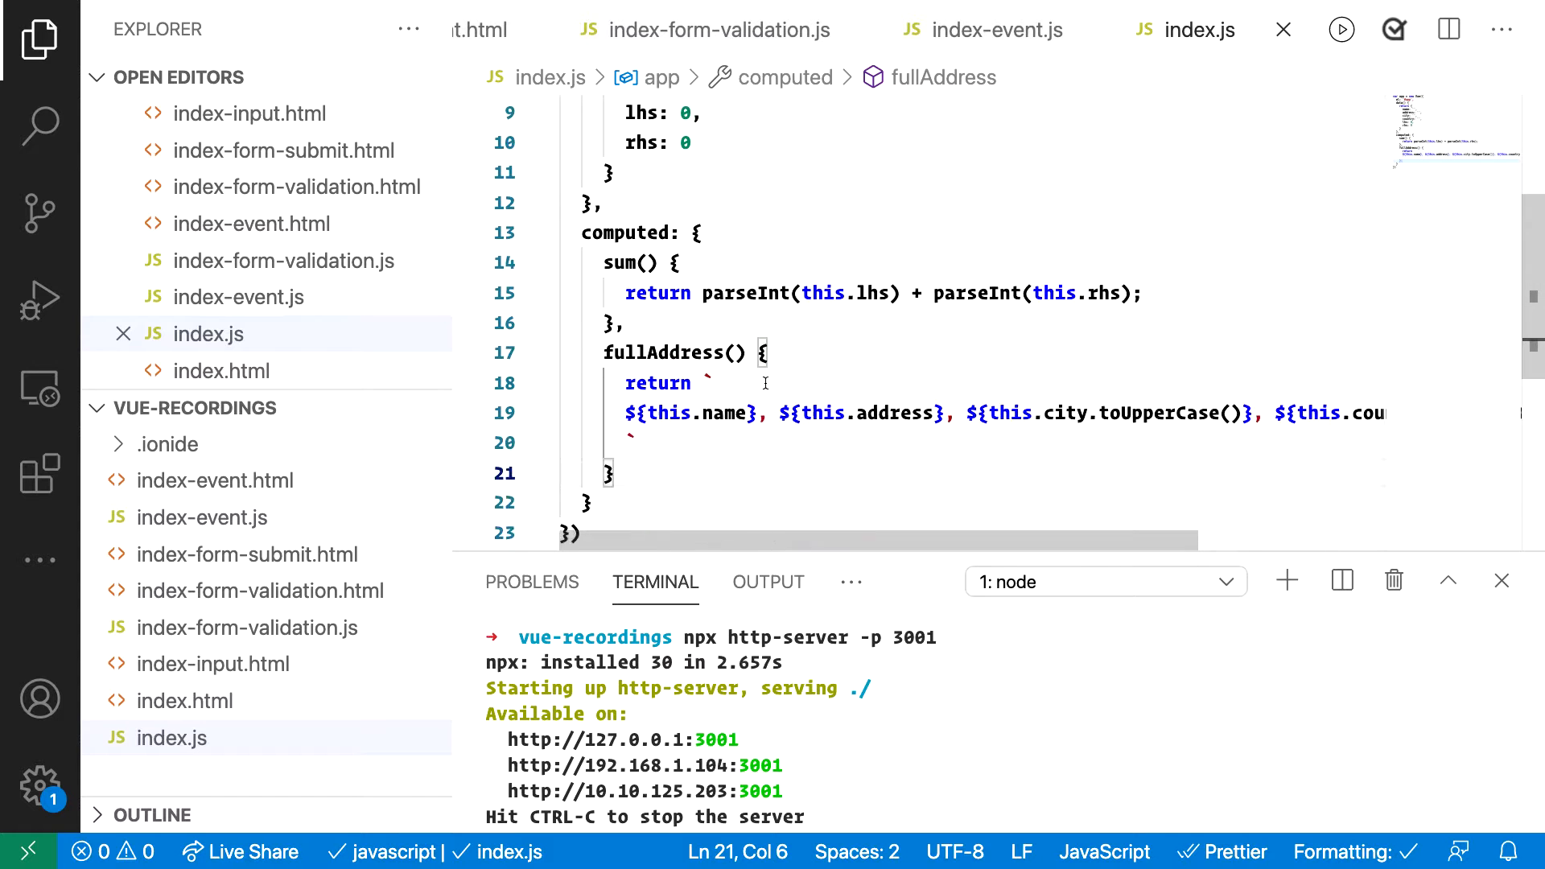
pyautogui.scroll(3)
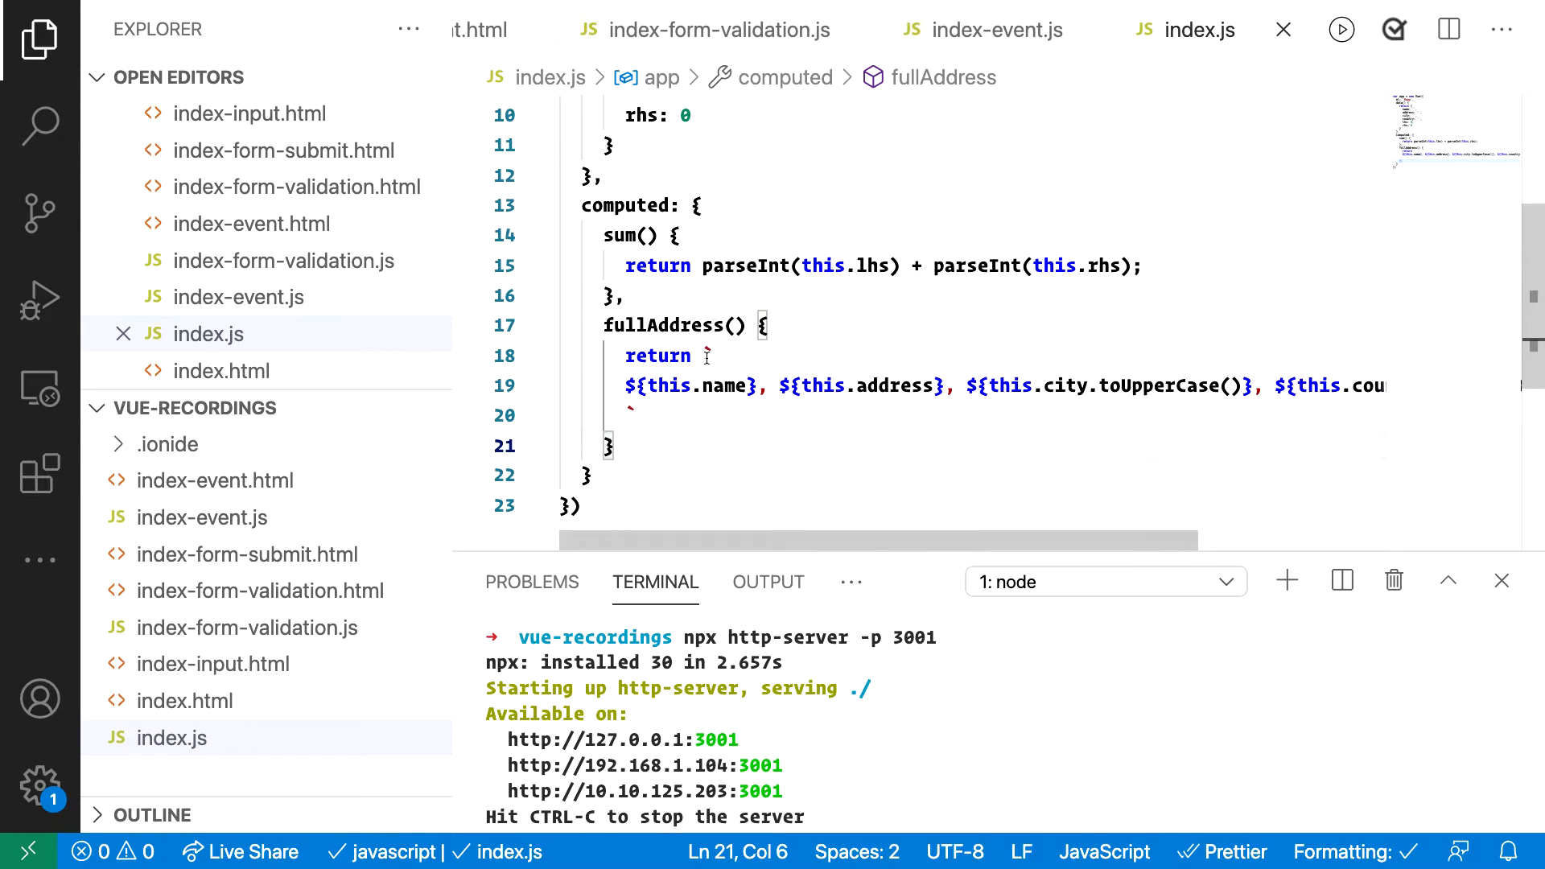
pyautogui.moveTo(631, 204)
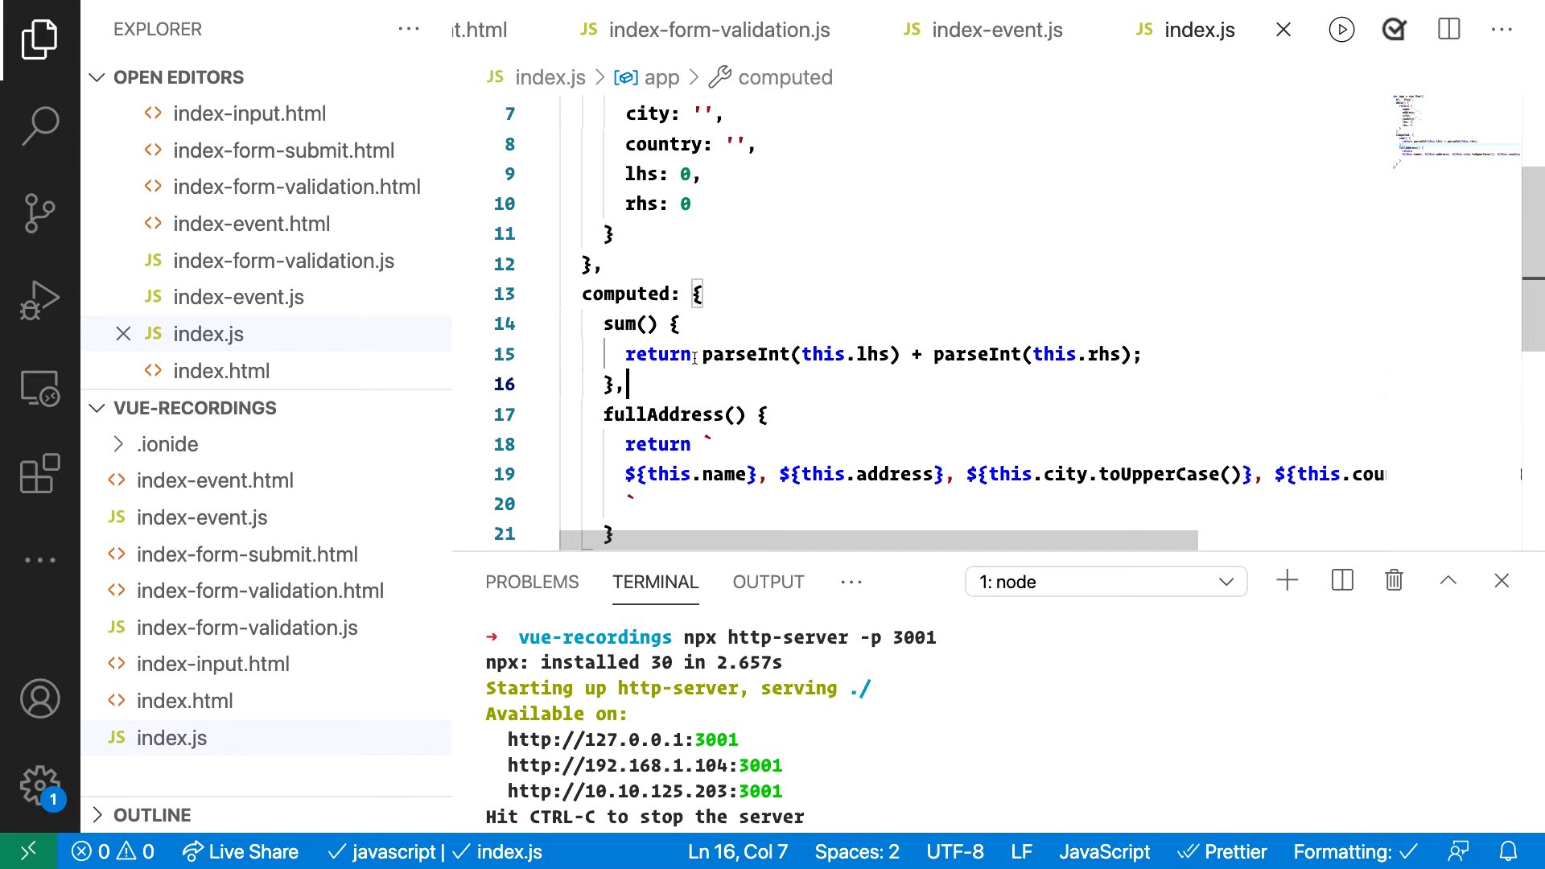
pyautogui.scroll(-3)
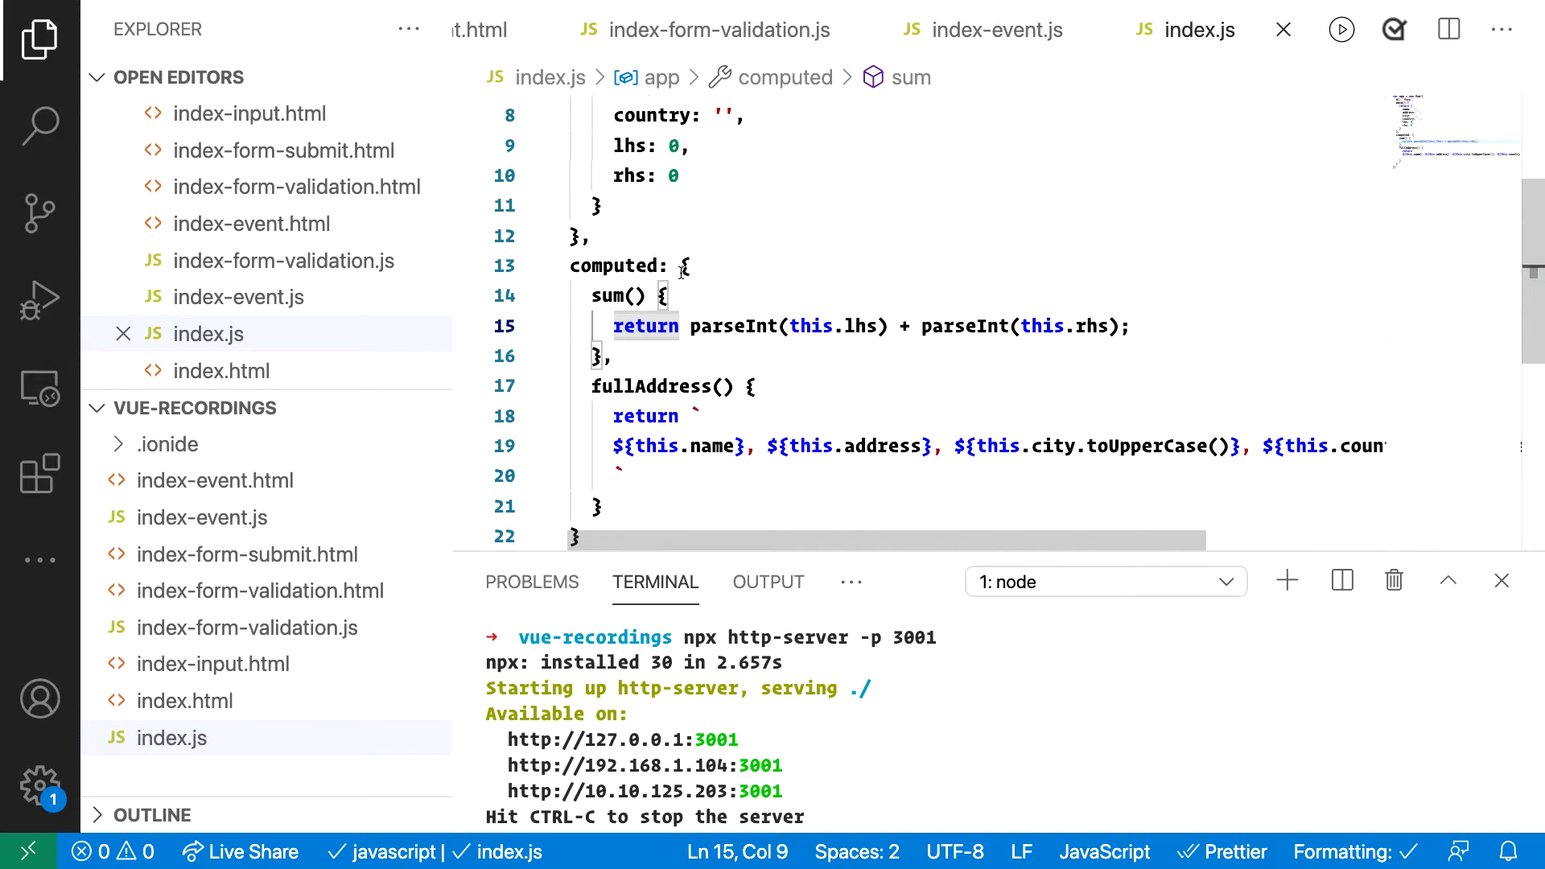
pyautogui.moveTo(887, 293)
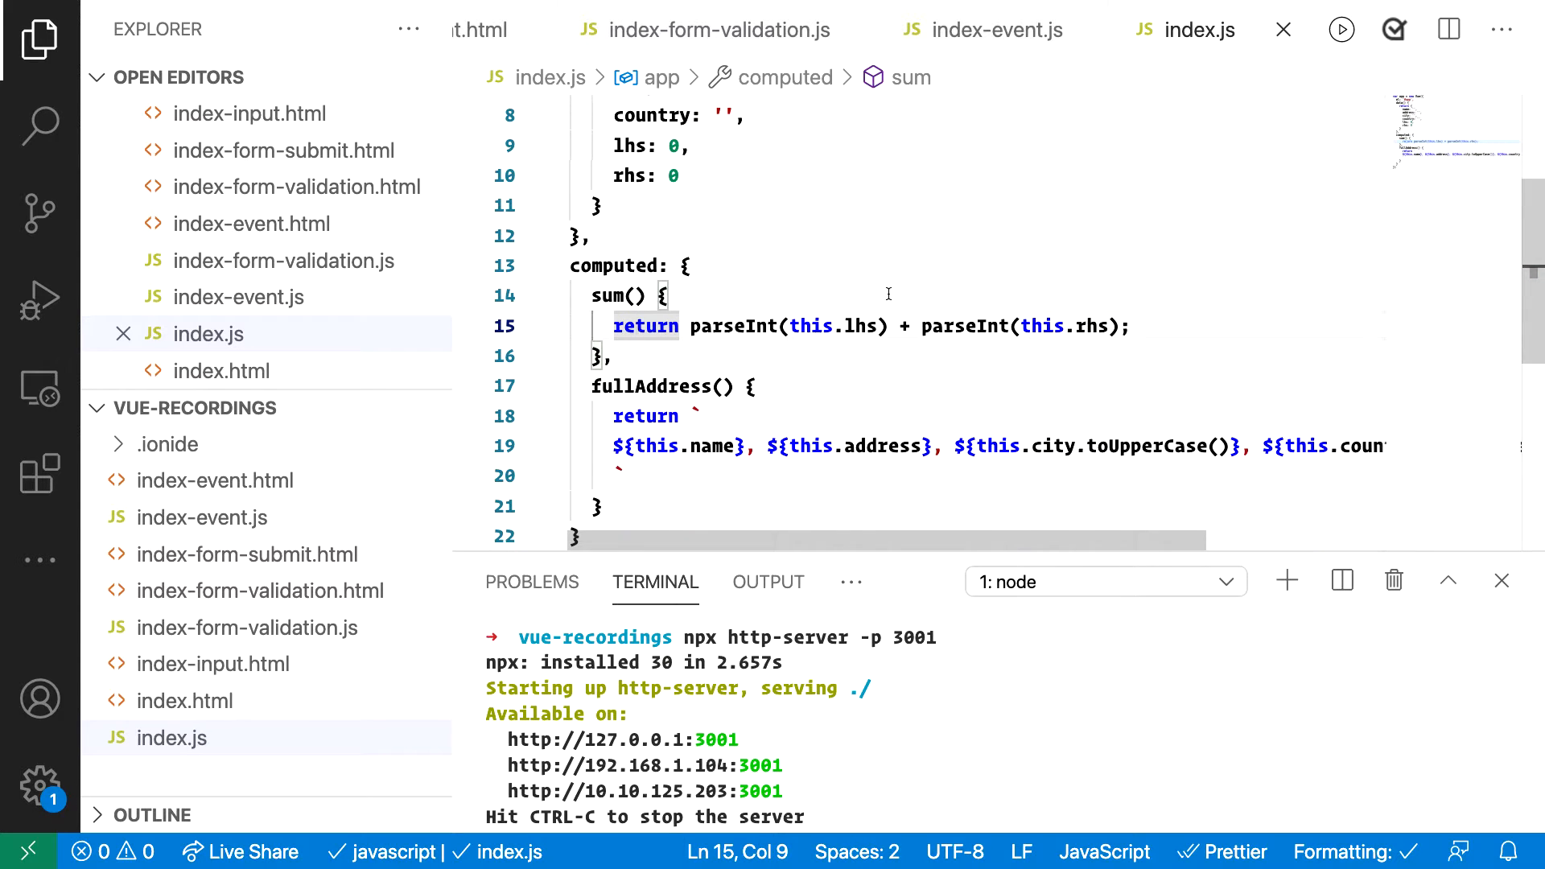
pyautogui.moveTo(915, 371)
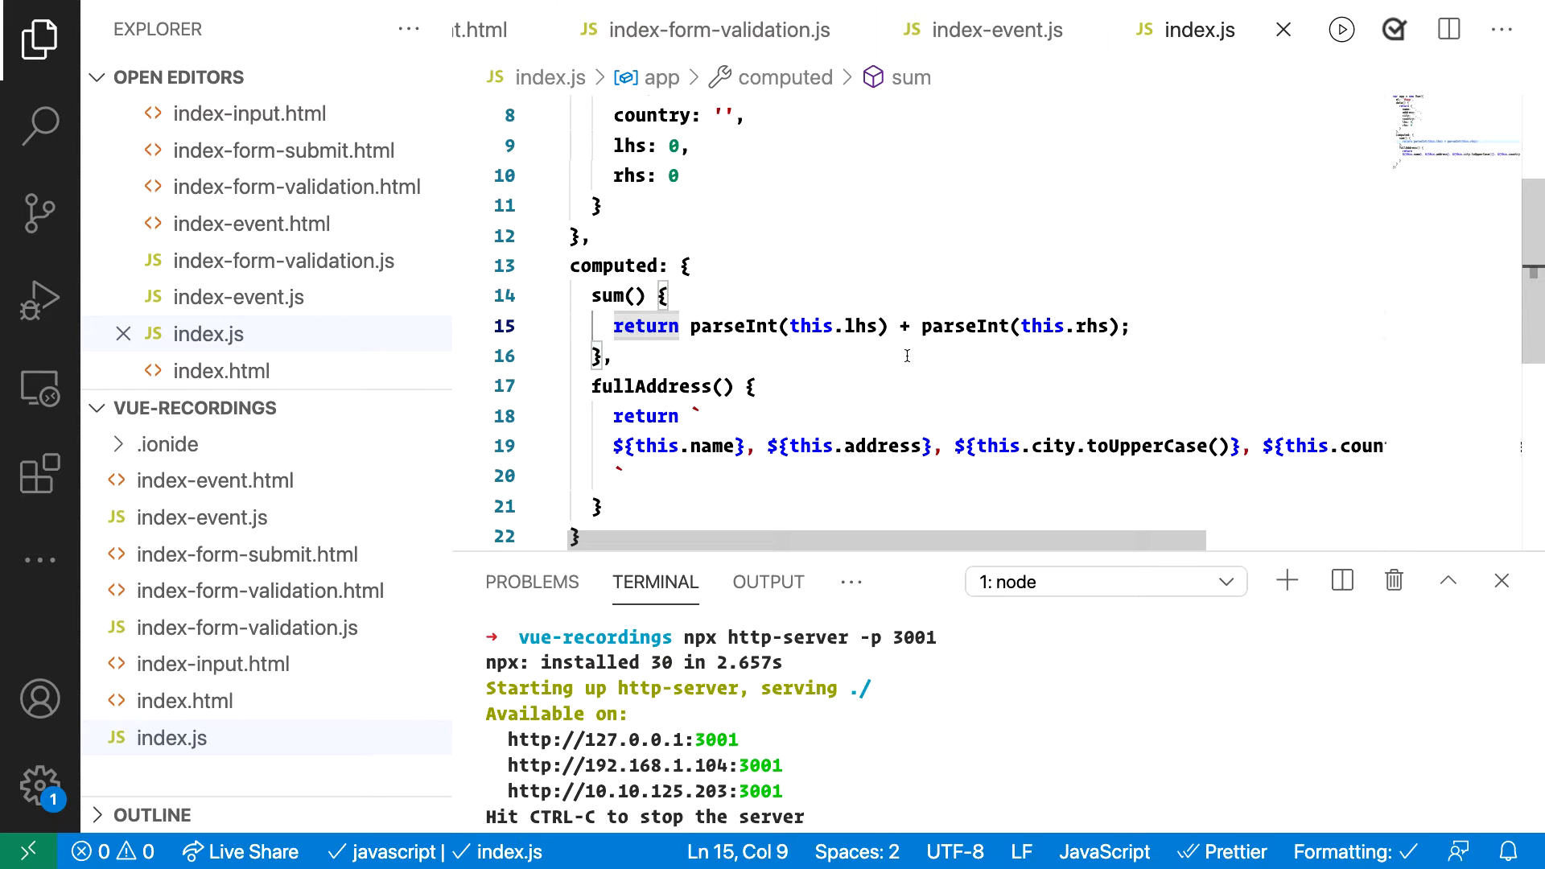
pyautogui.click(856, 327)
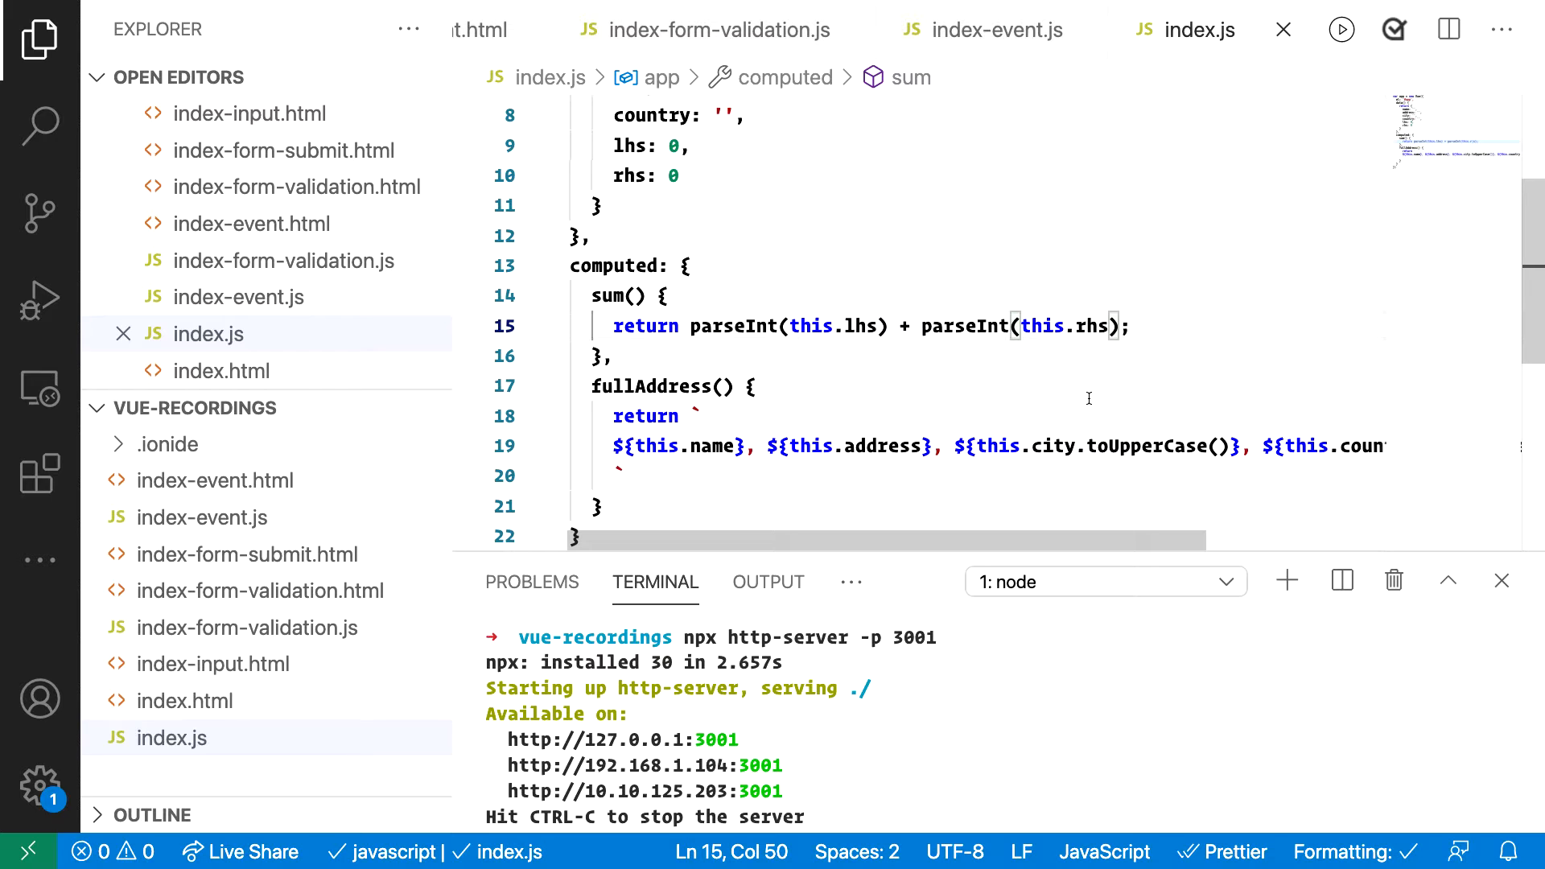
pyautogui.scroll(-3)
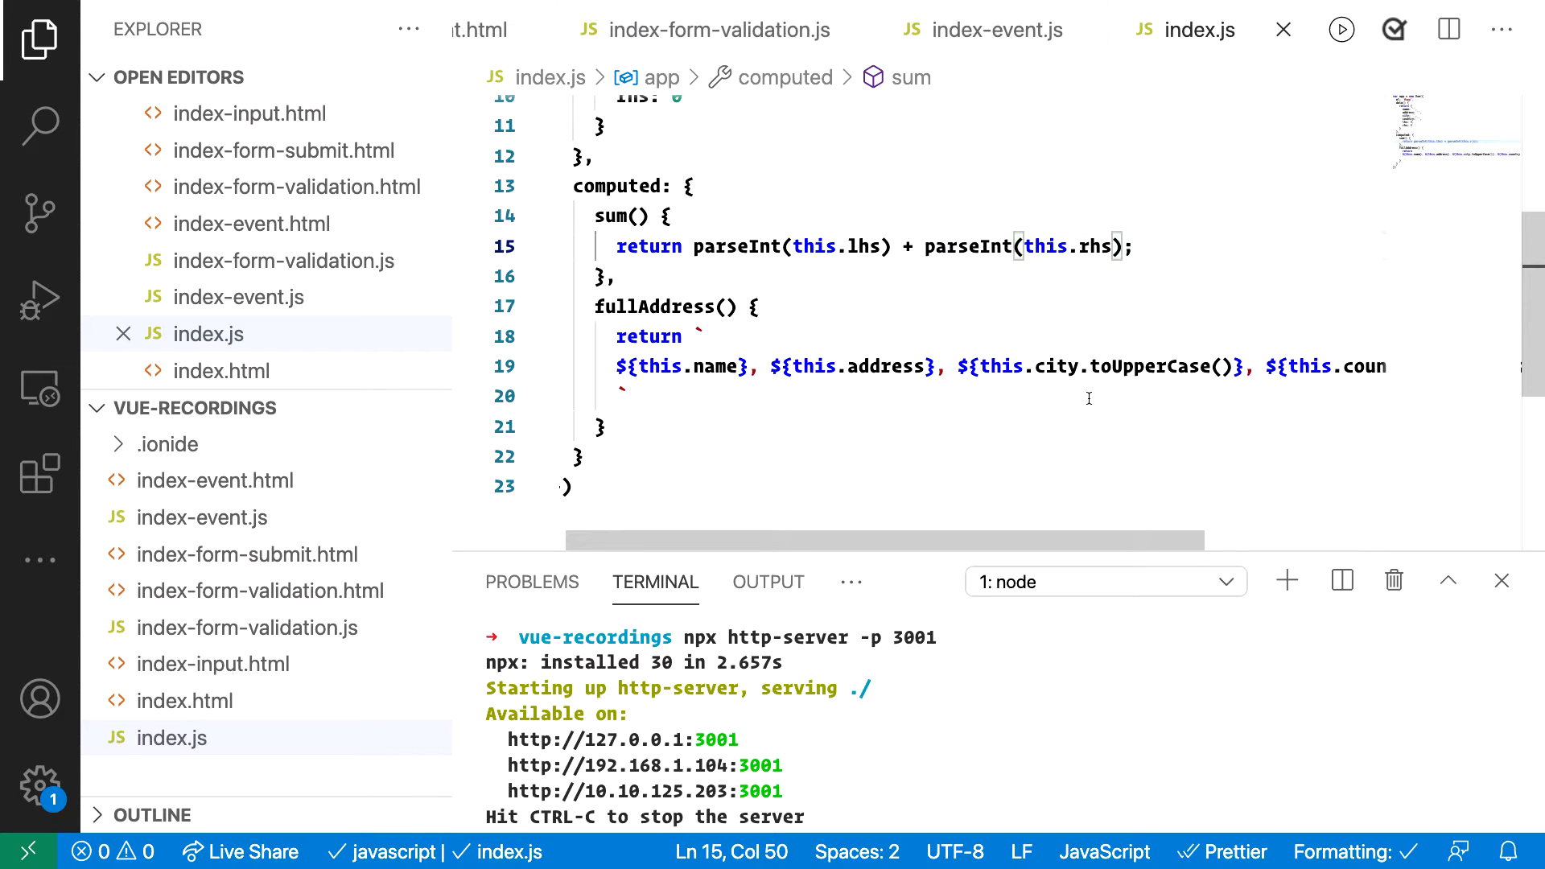
pyautogui.doubleClick(655, 305)
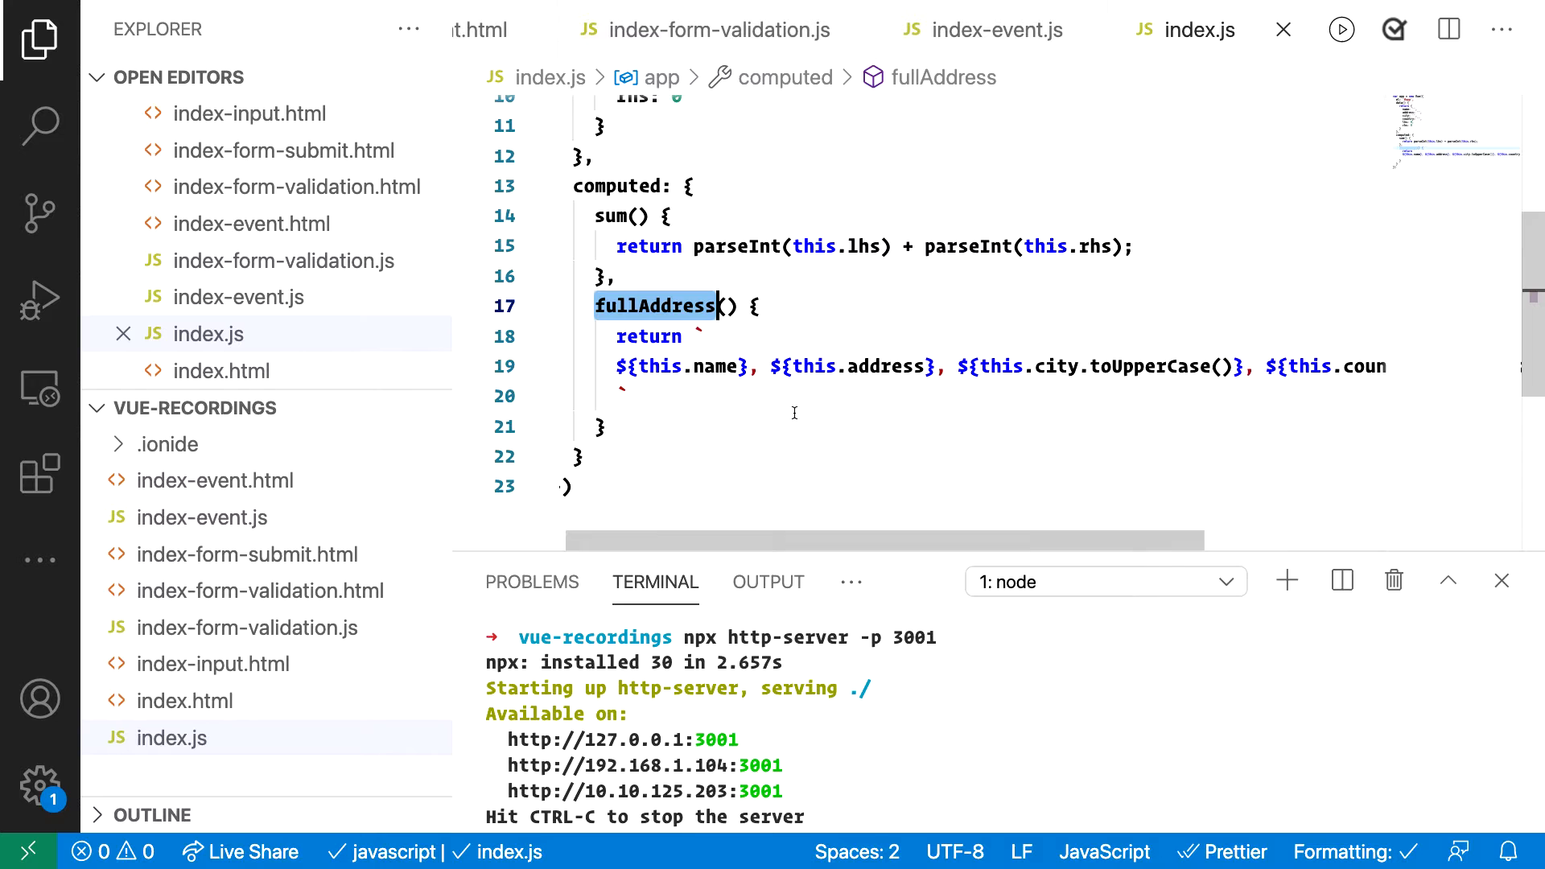
pyautogui.hscroll(3)
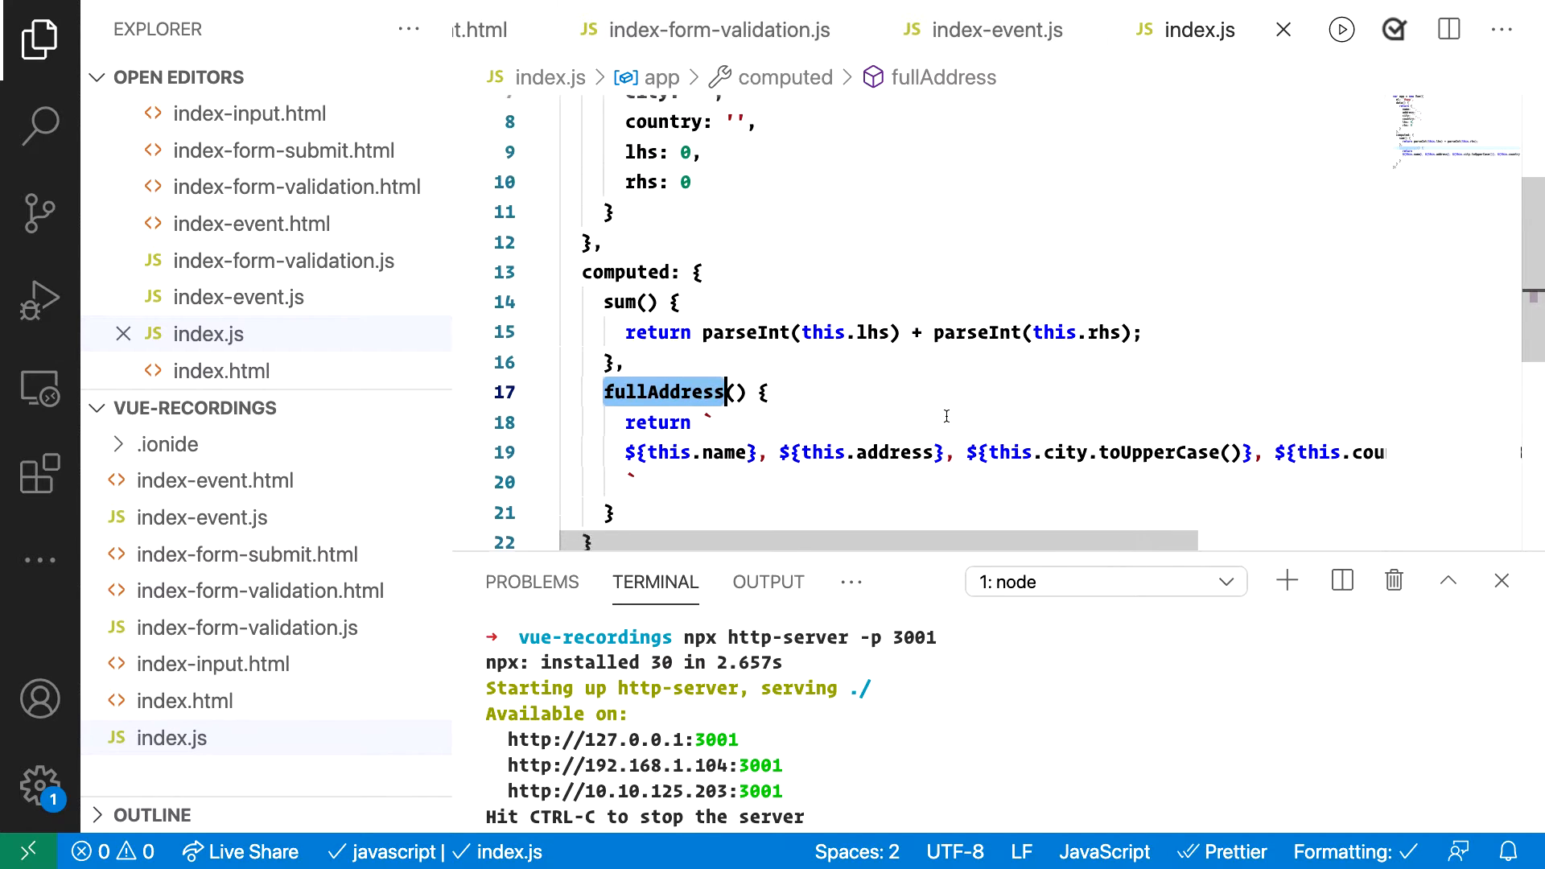
pyautogui.scroll(-3)
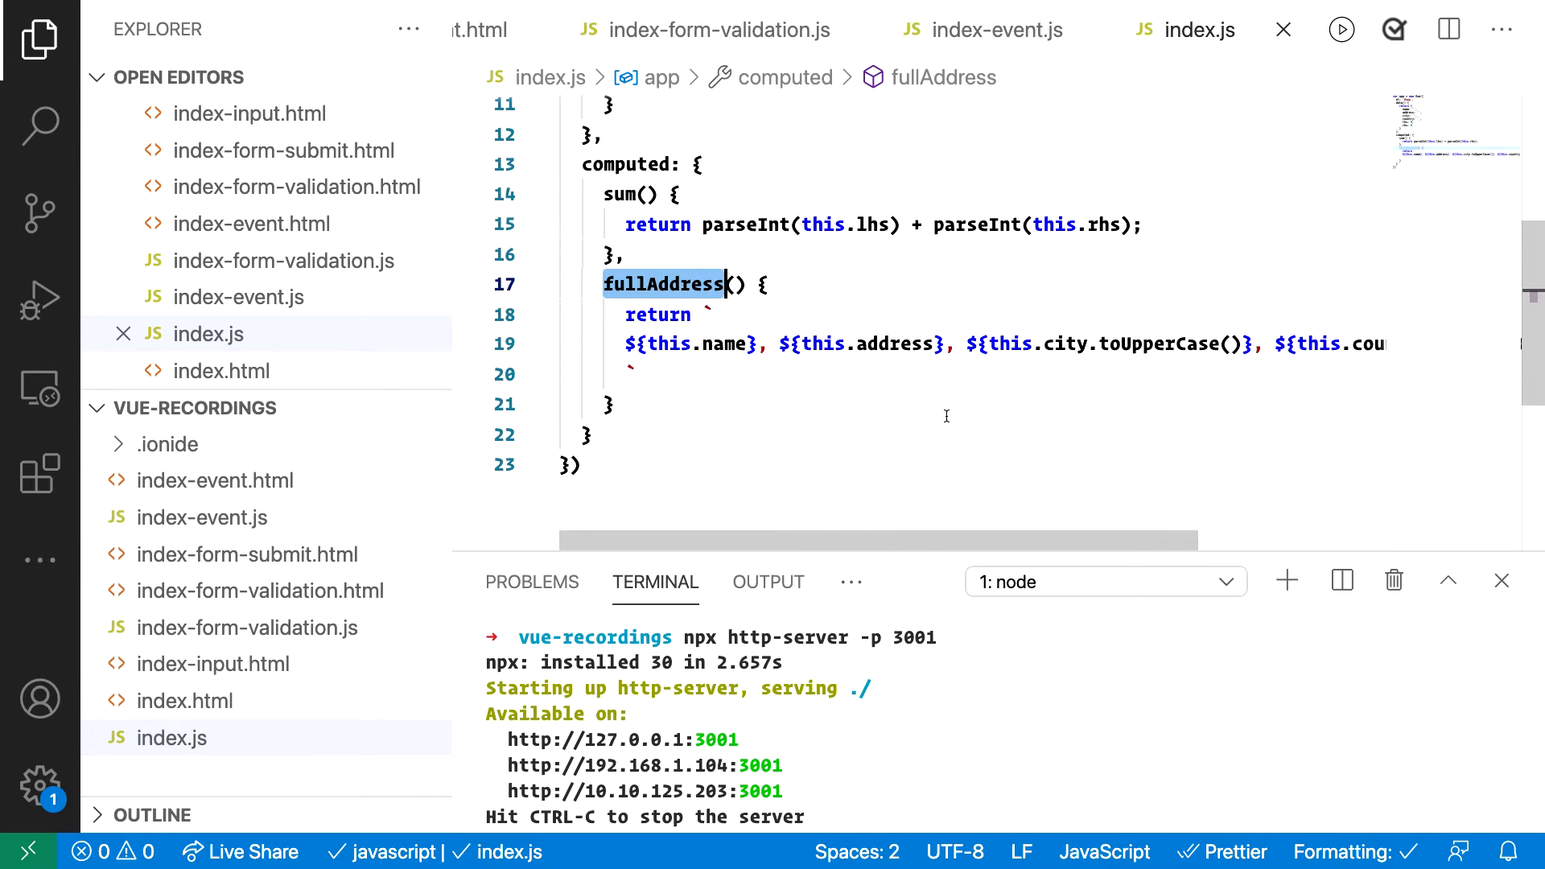
pyautogui.scroll(3)
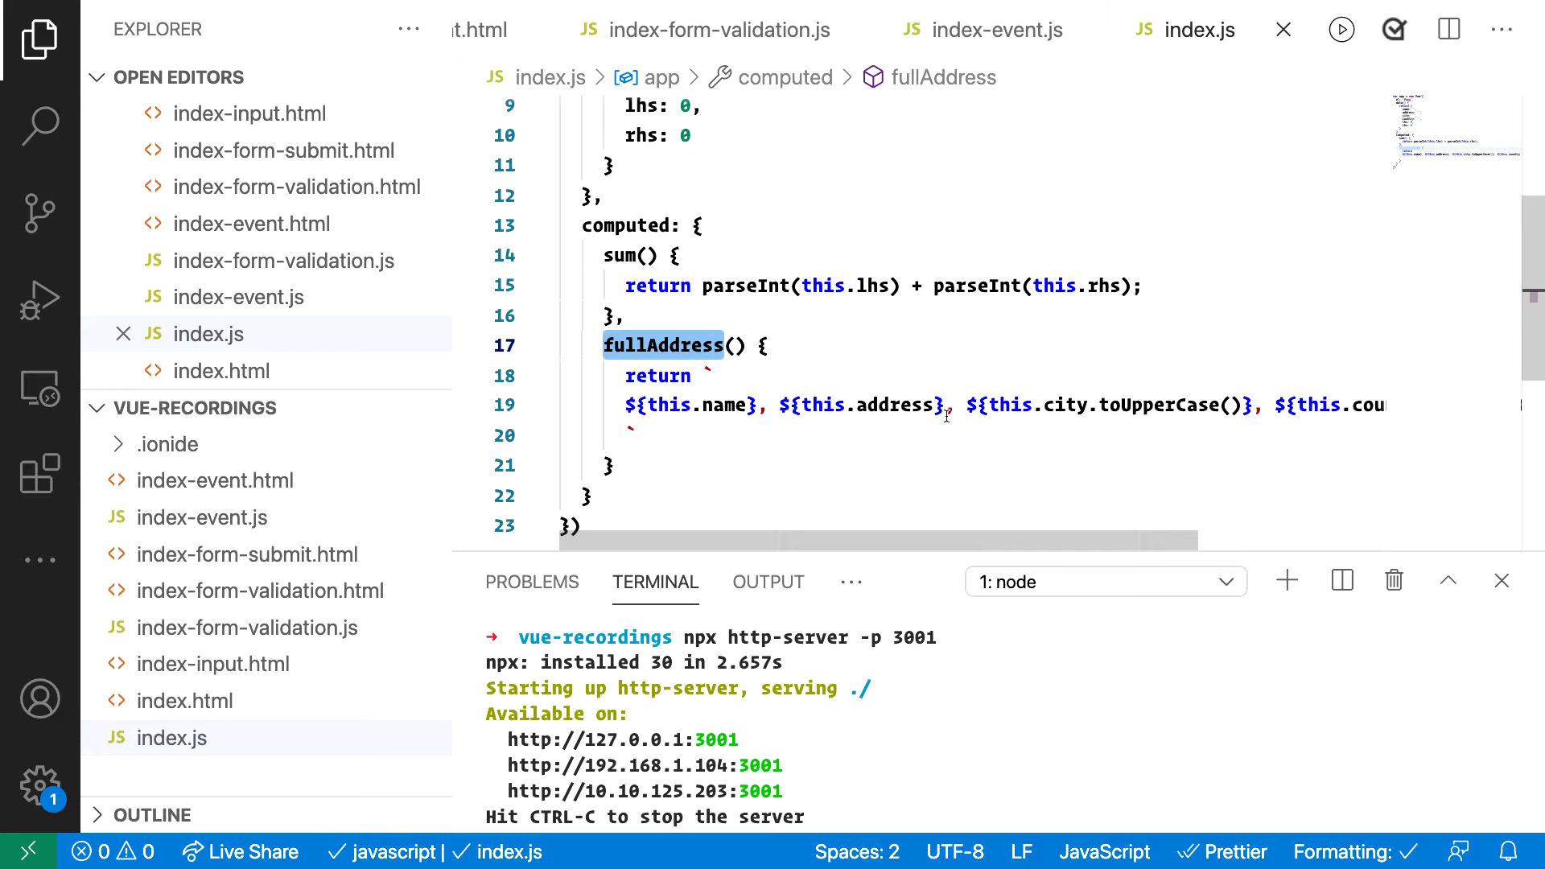
pyautogui.scroll(3)
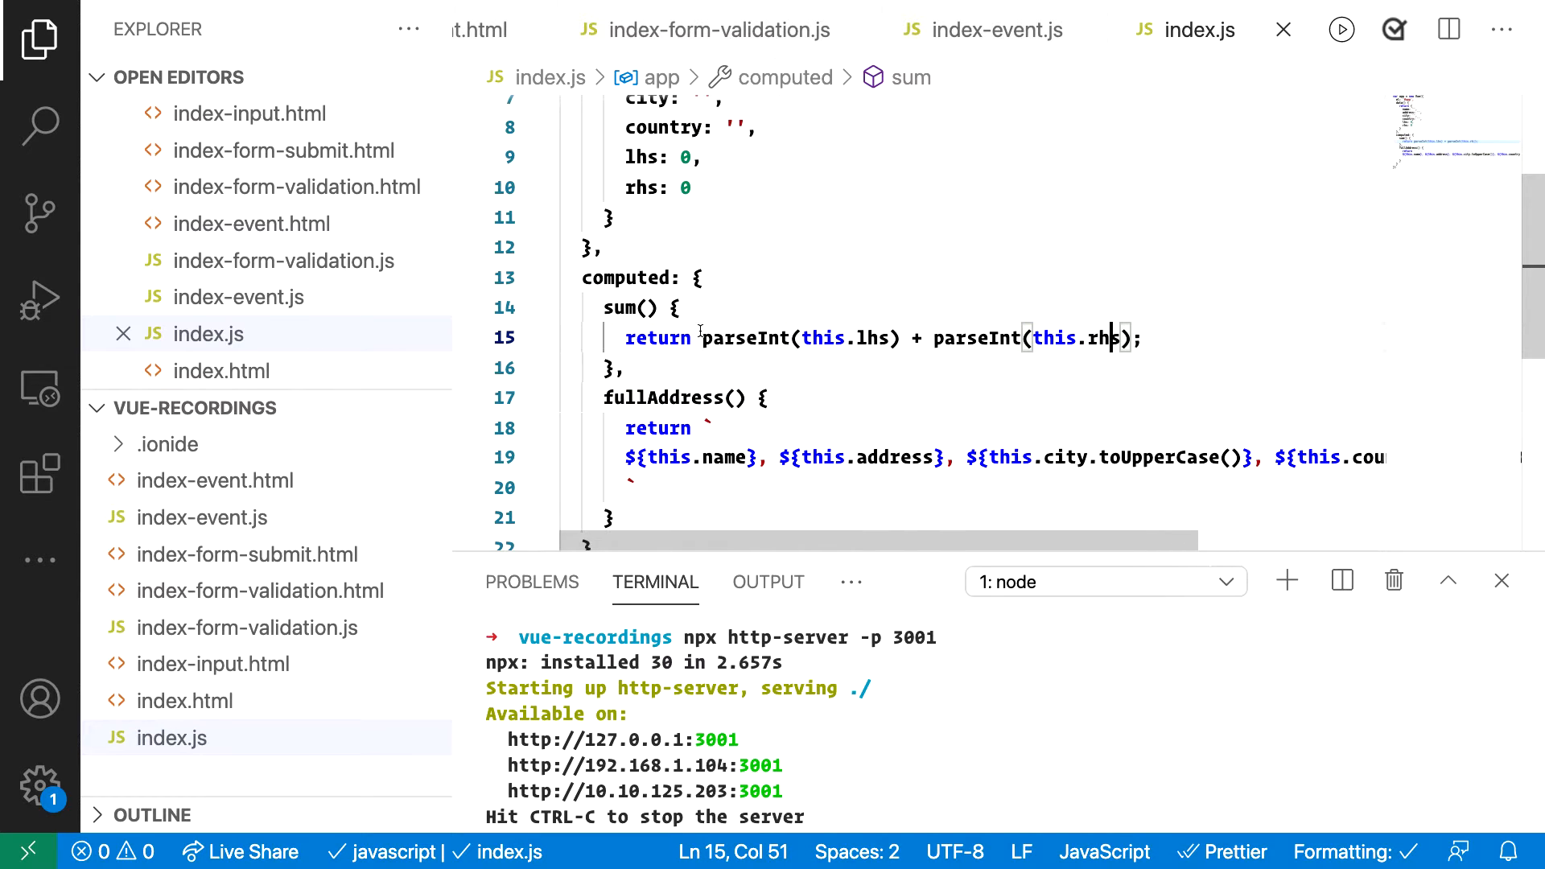
pyautogui.doubleClick(618, 307)
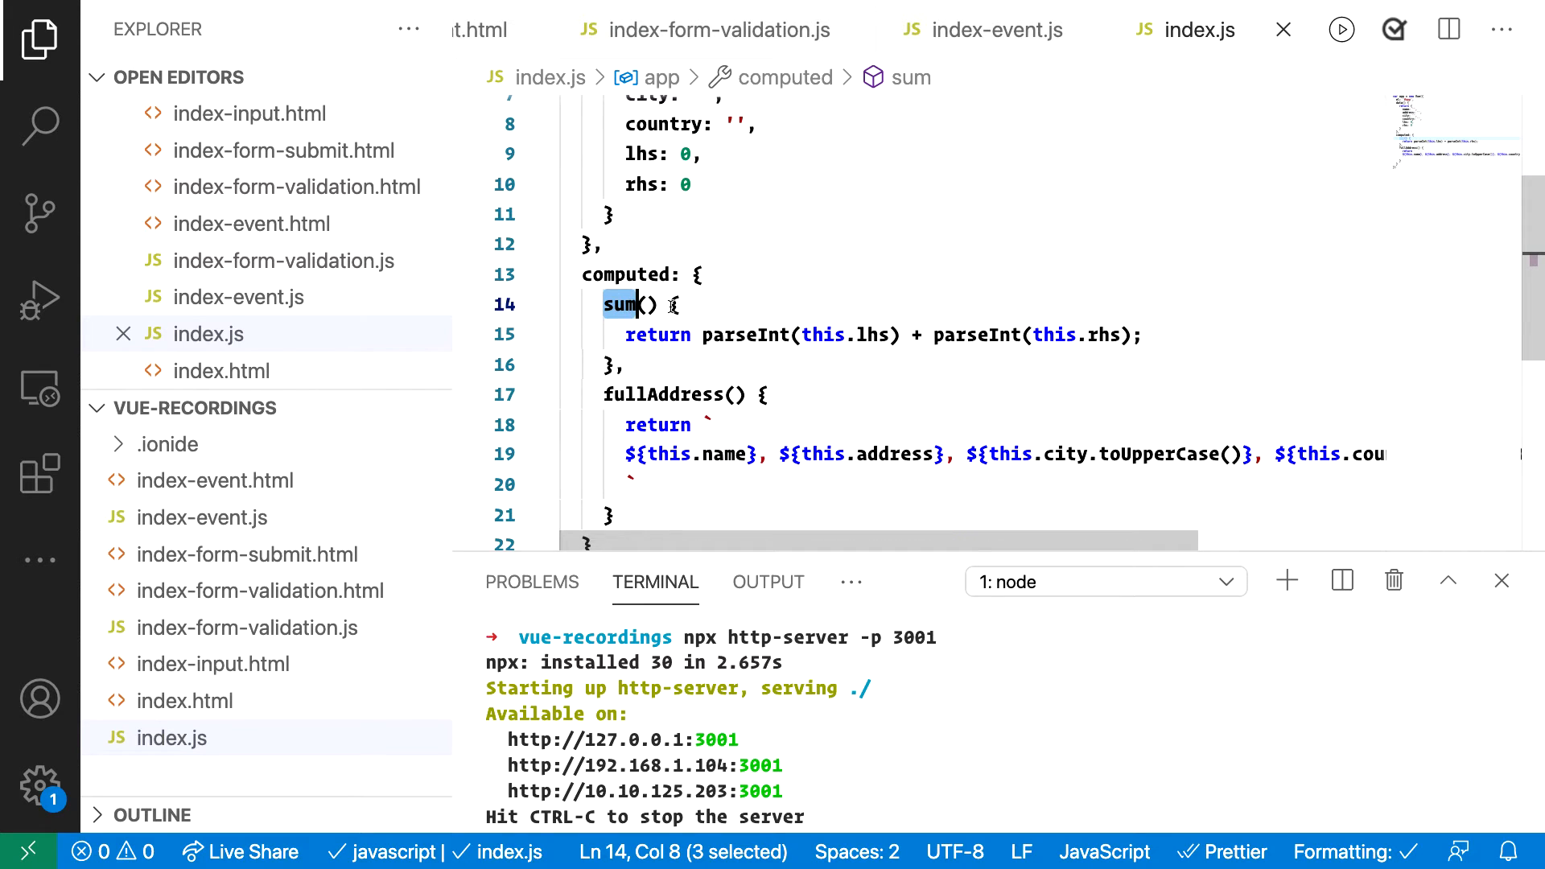
pyautogui.moveTo(618, 305)
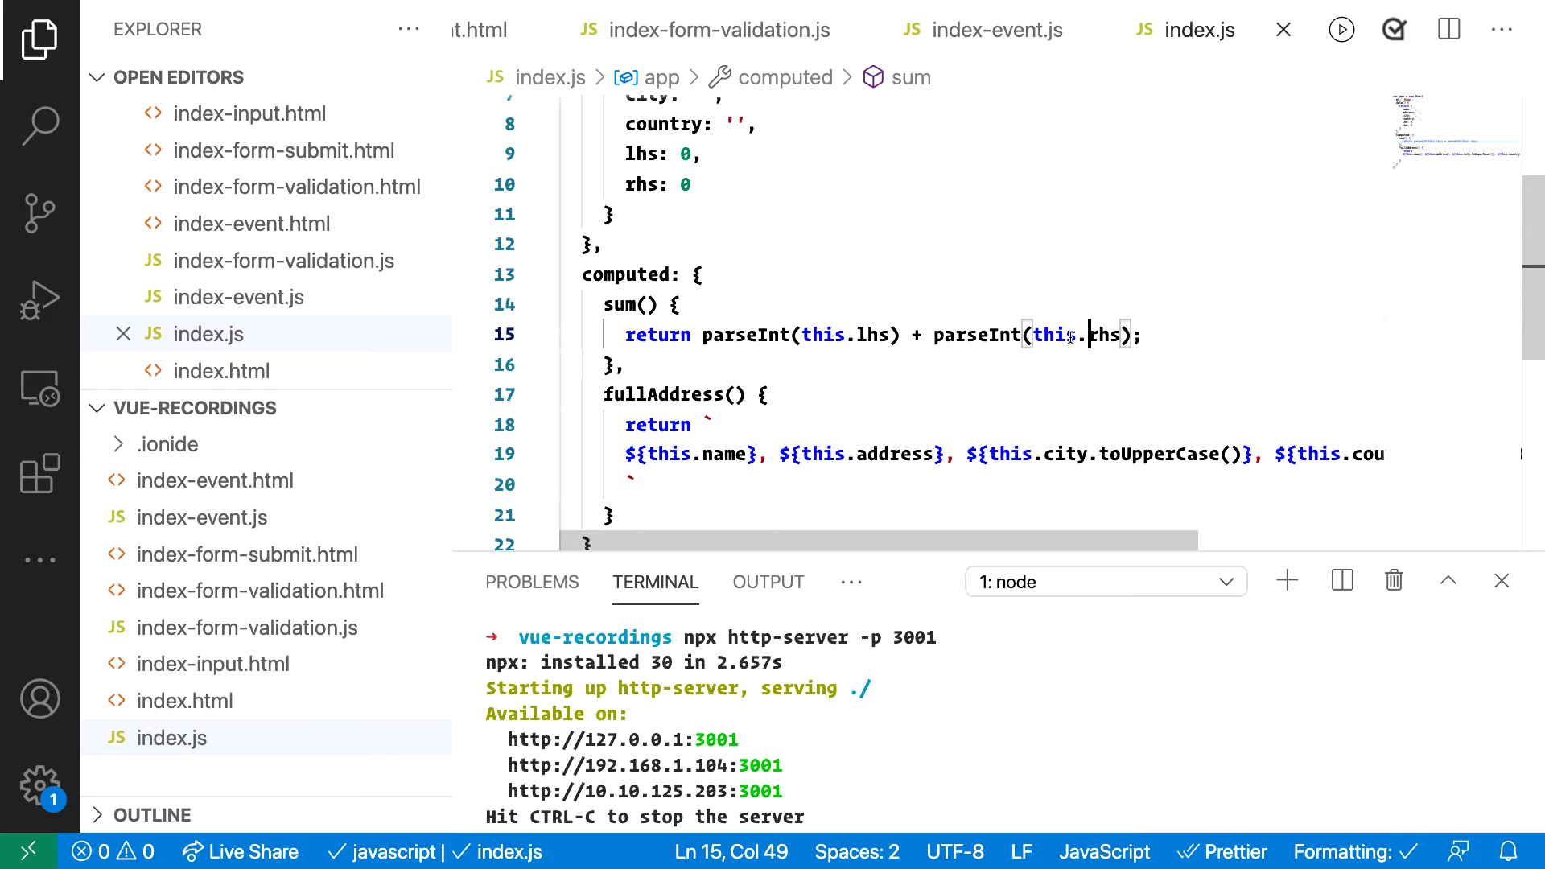
pyautogui.moveTo(876, 453)
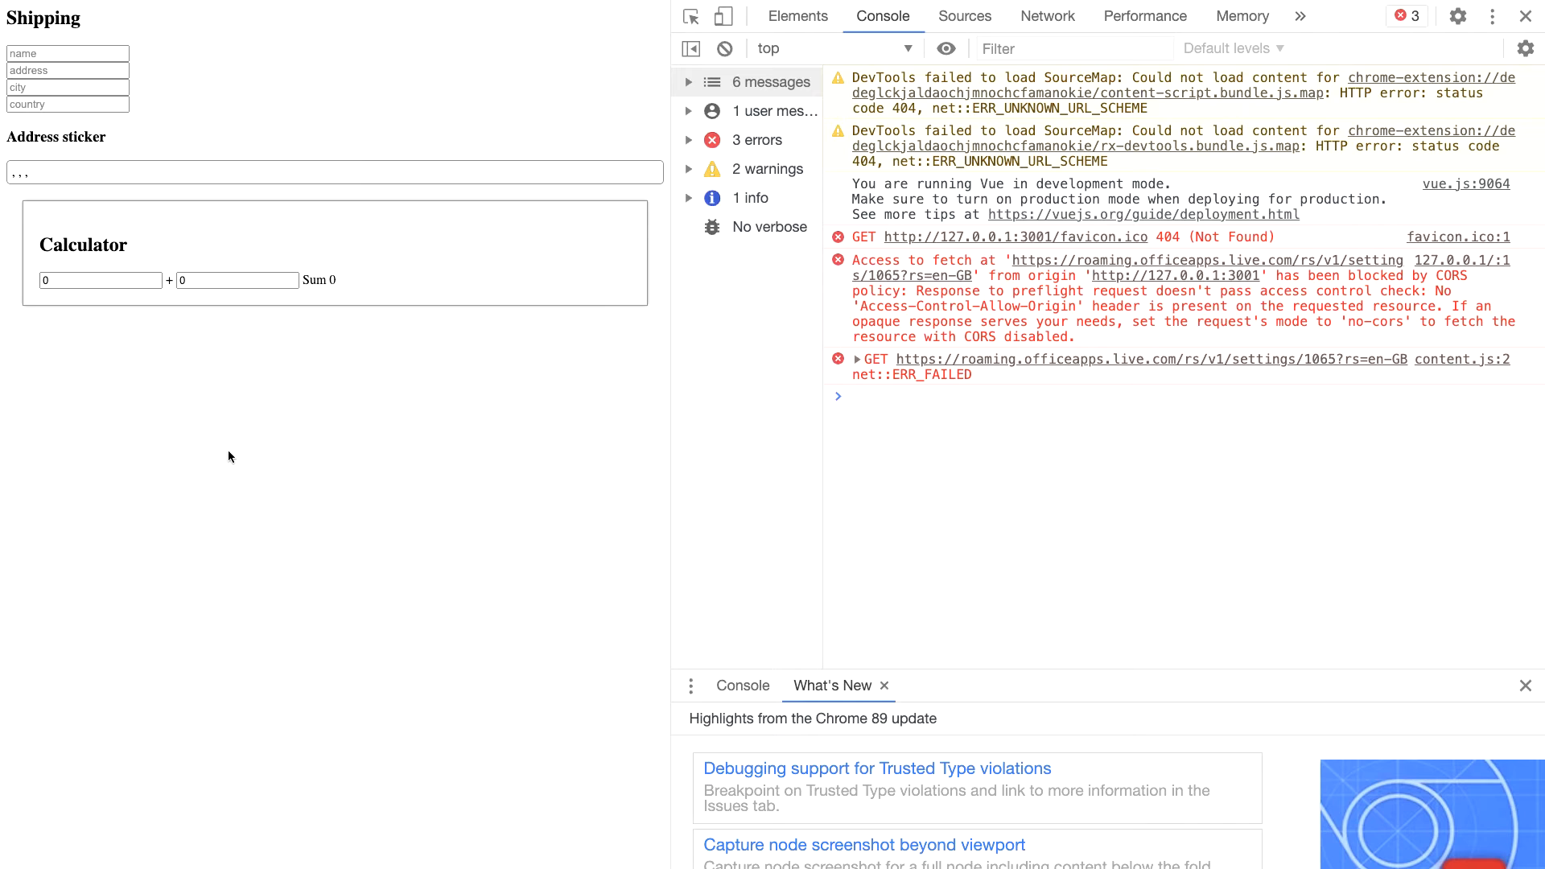
pyautogui.moveTo(132, 154)
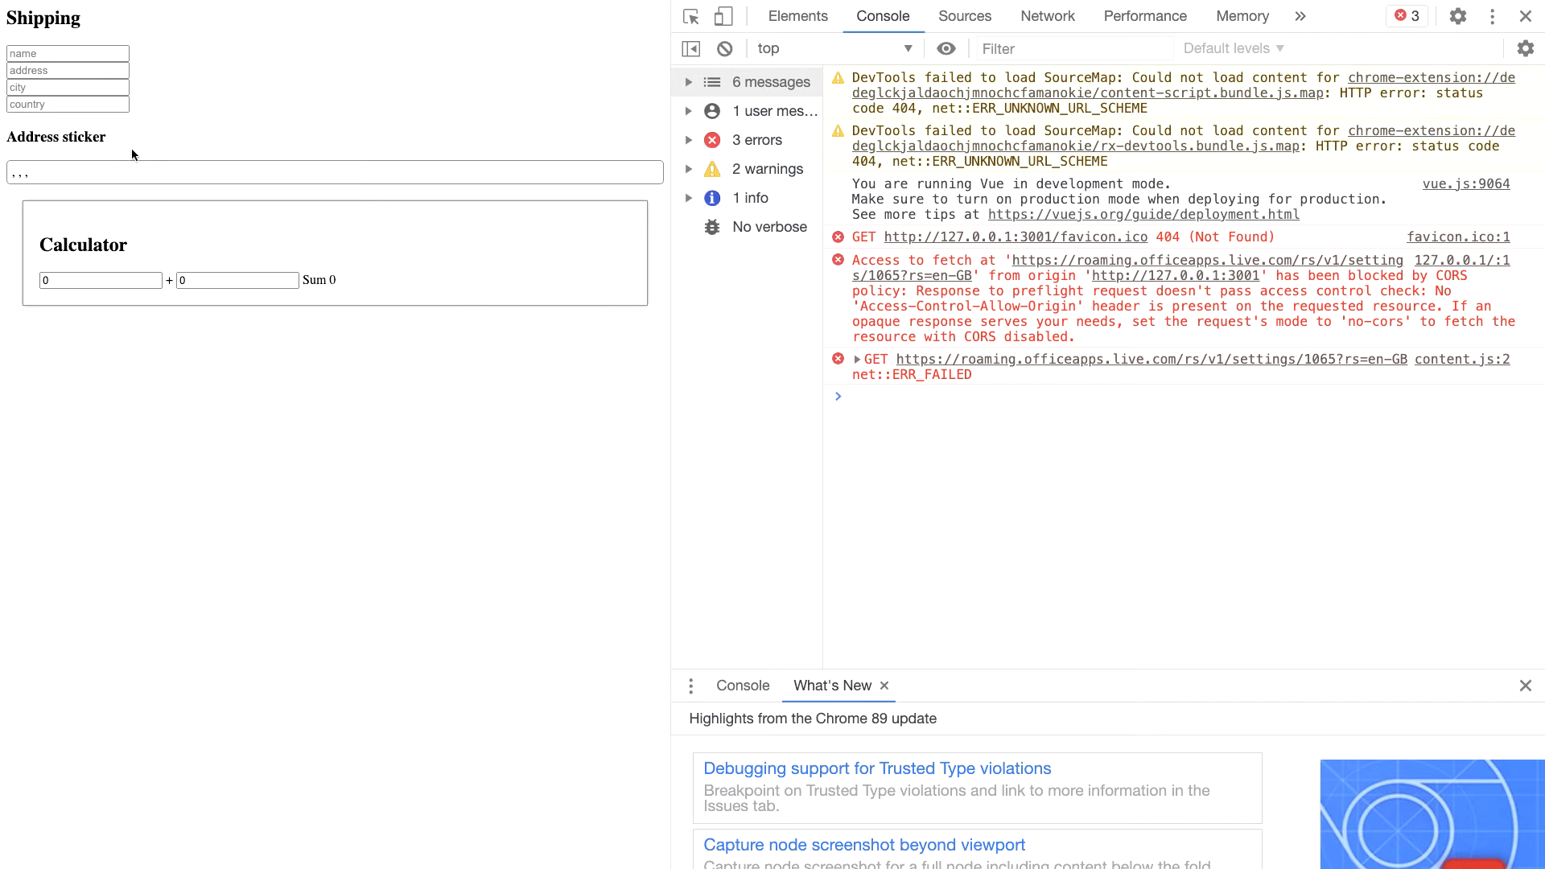
pyautogui.moveTo(28, 250)
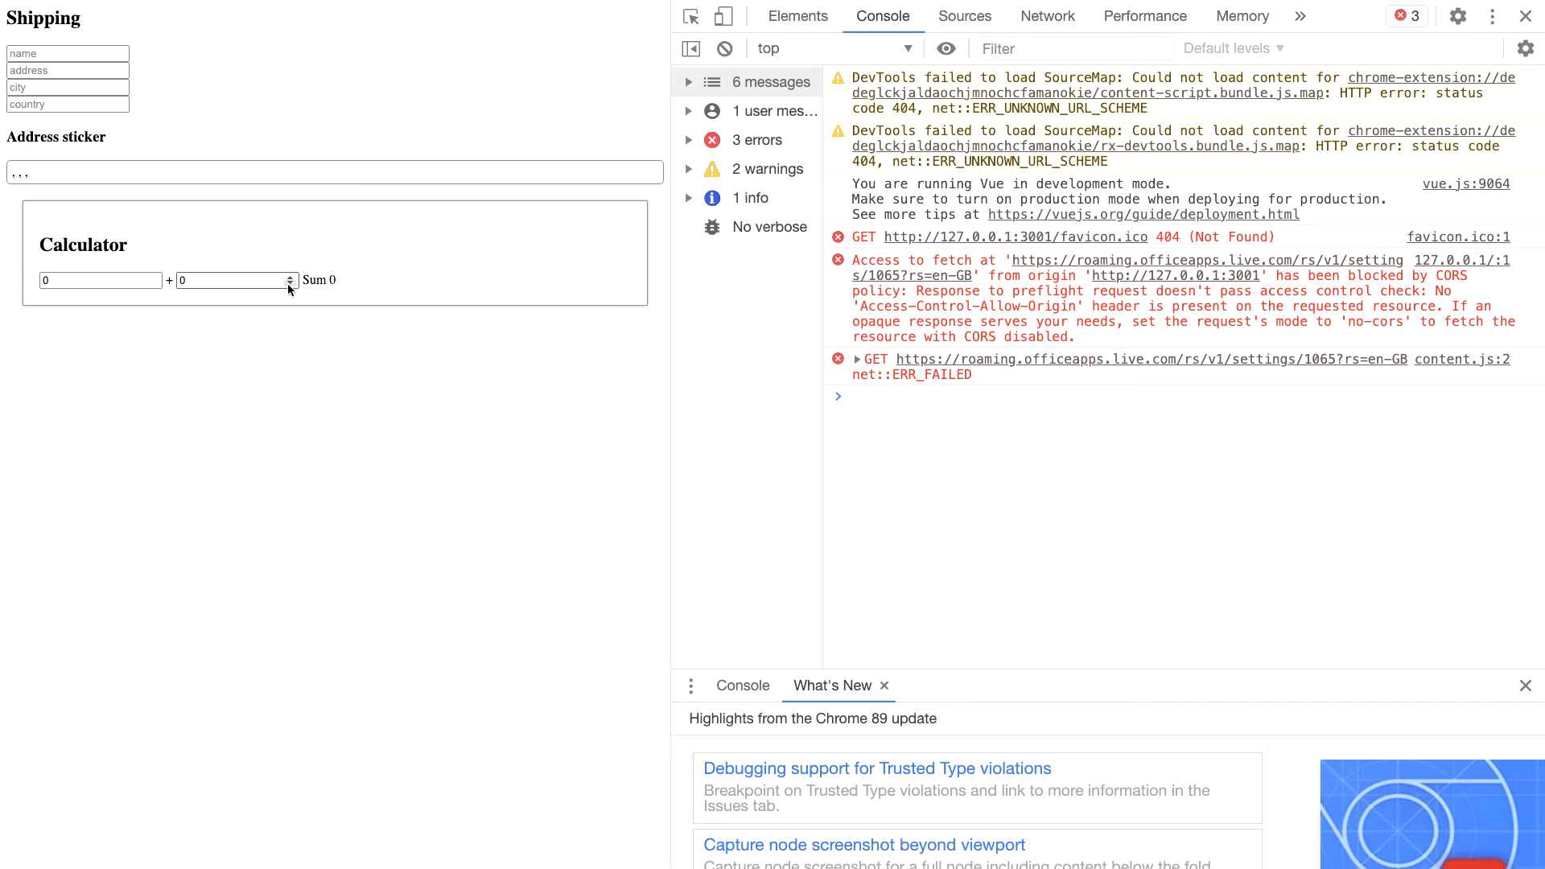
pyautogui.moveTo(351, 285)
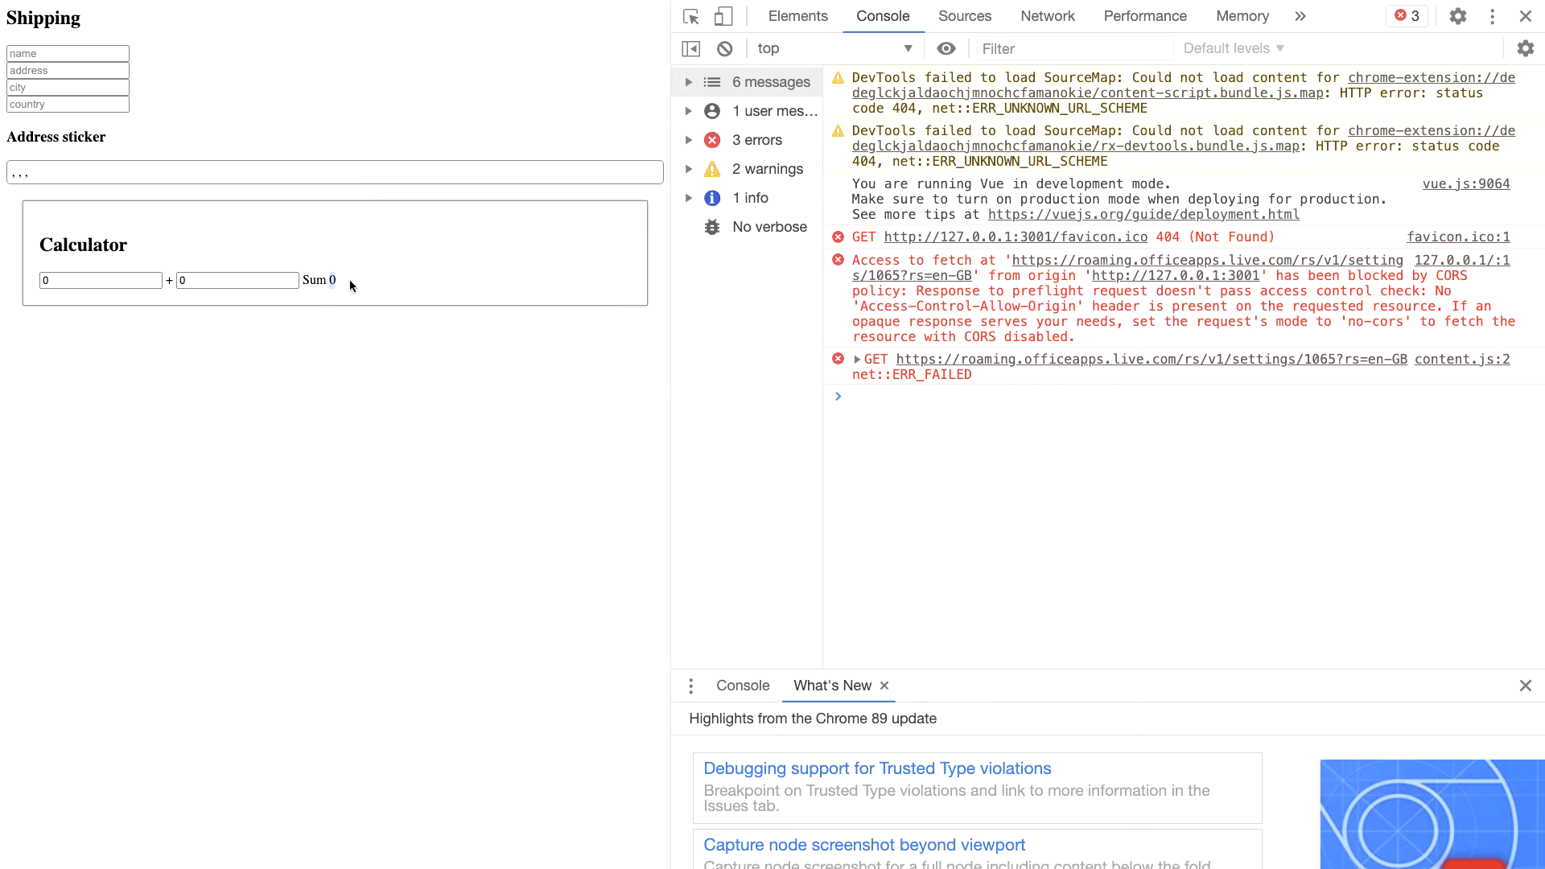
# Enter 1 and 2 into the calculator so the computed Sum reads 3
pyautogui.click(332, 172)
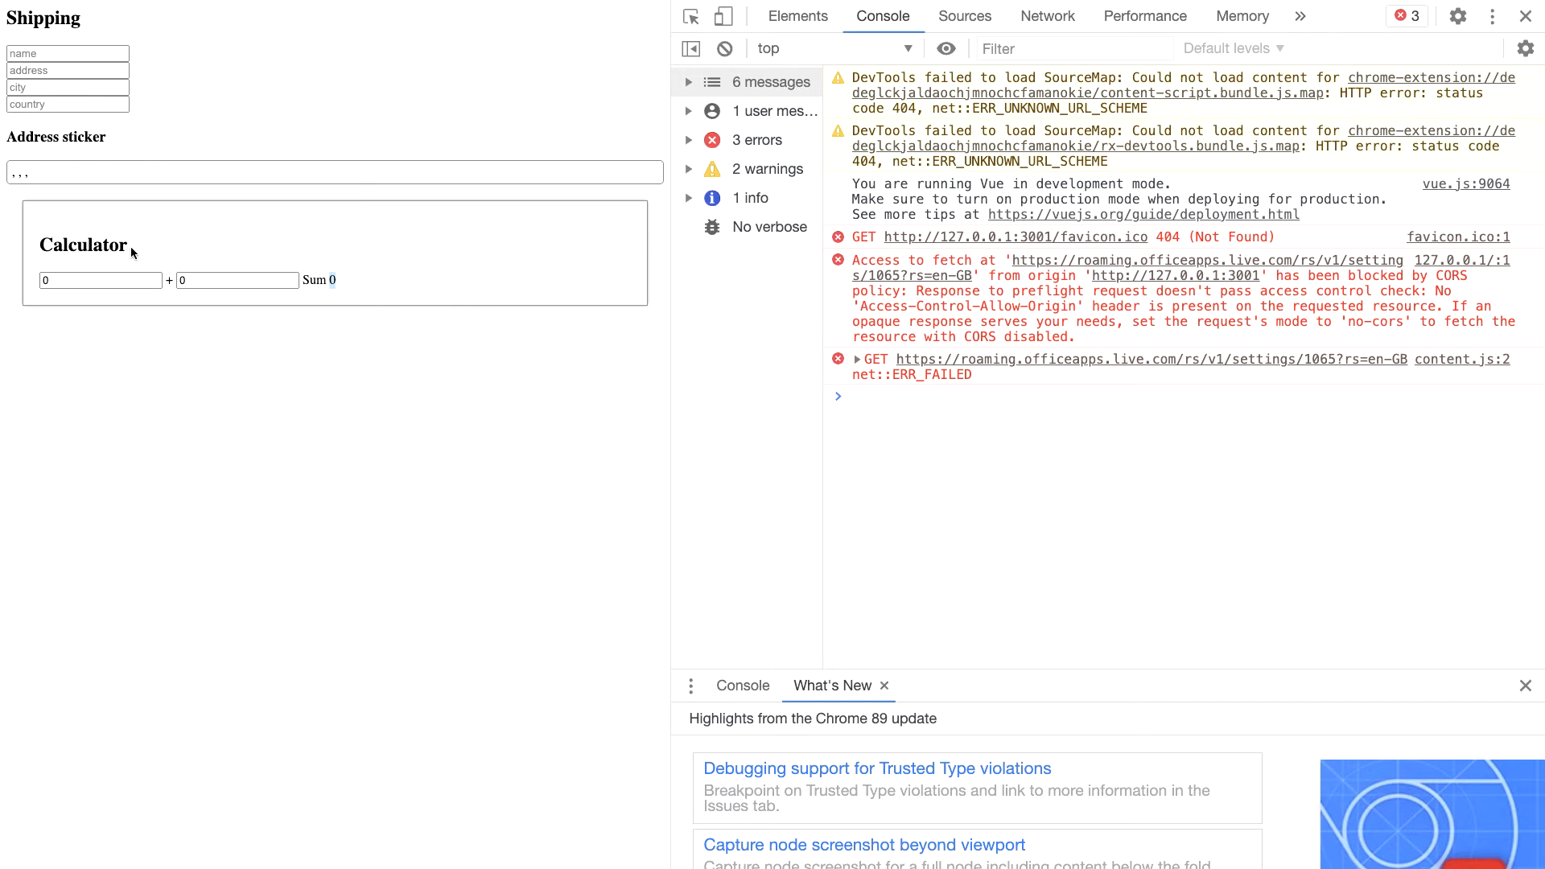
pyautogui.click(98, 280)
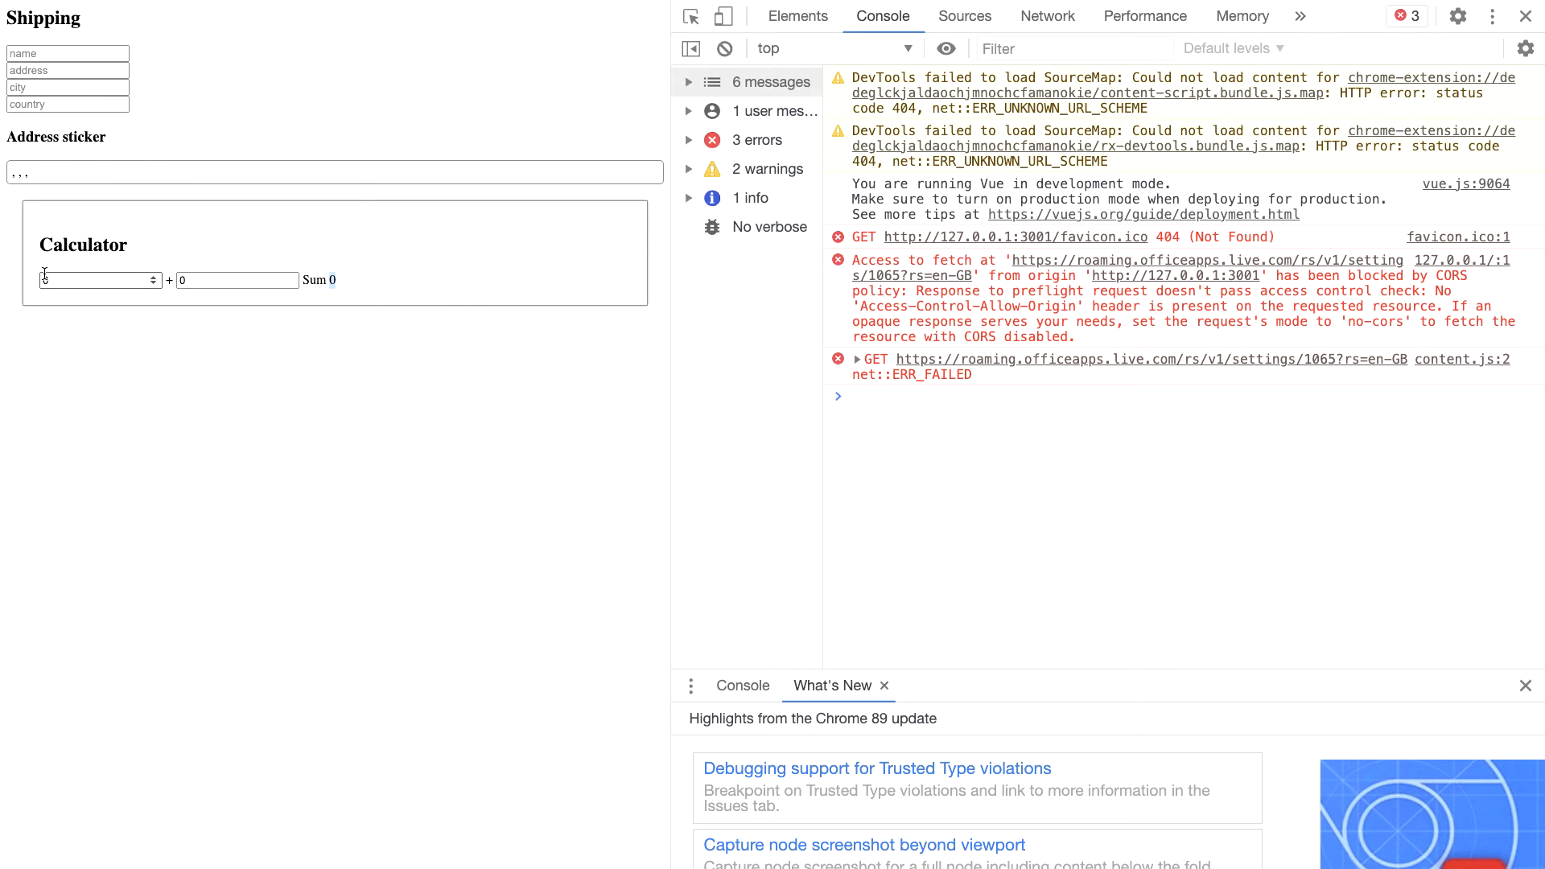
pyautogui.click(93, 280)
pyautogui.write('1')
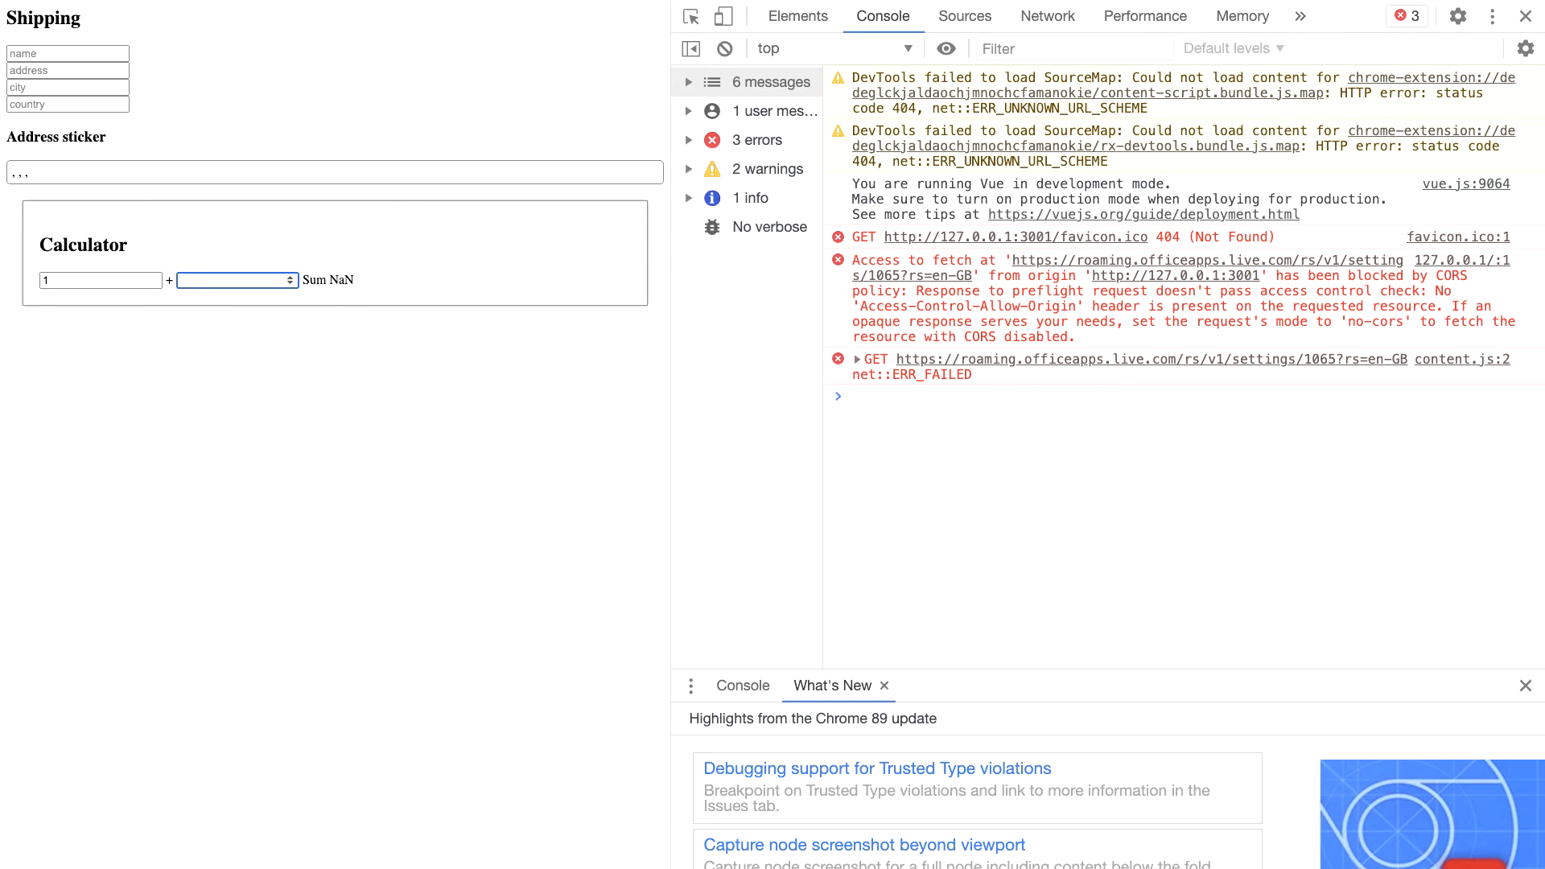
pyautogui.write('2')
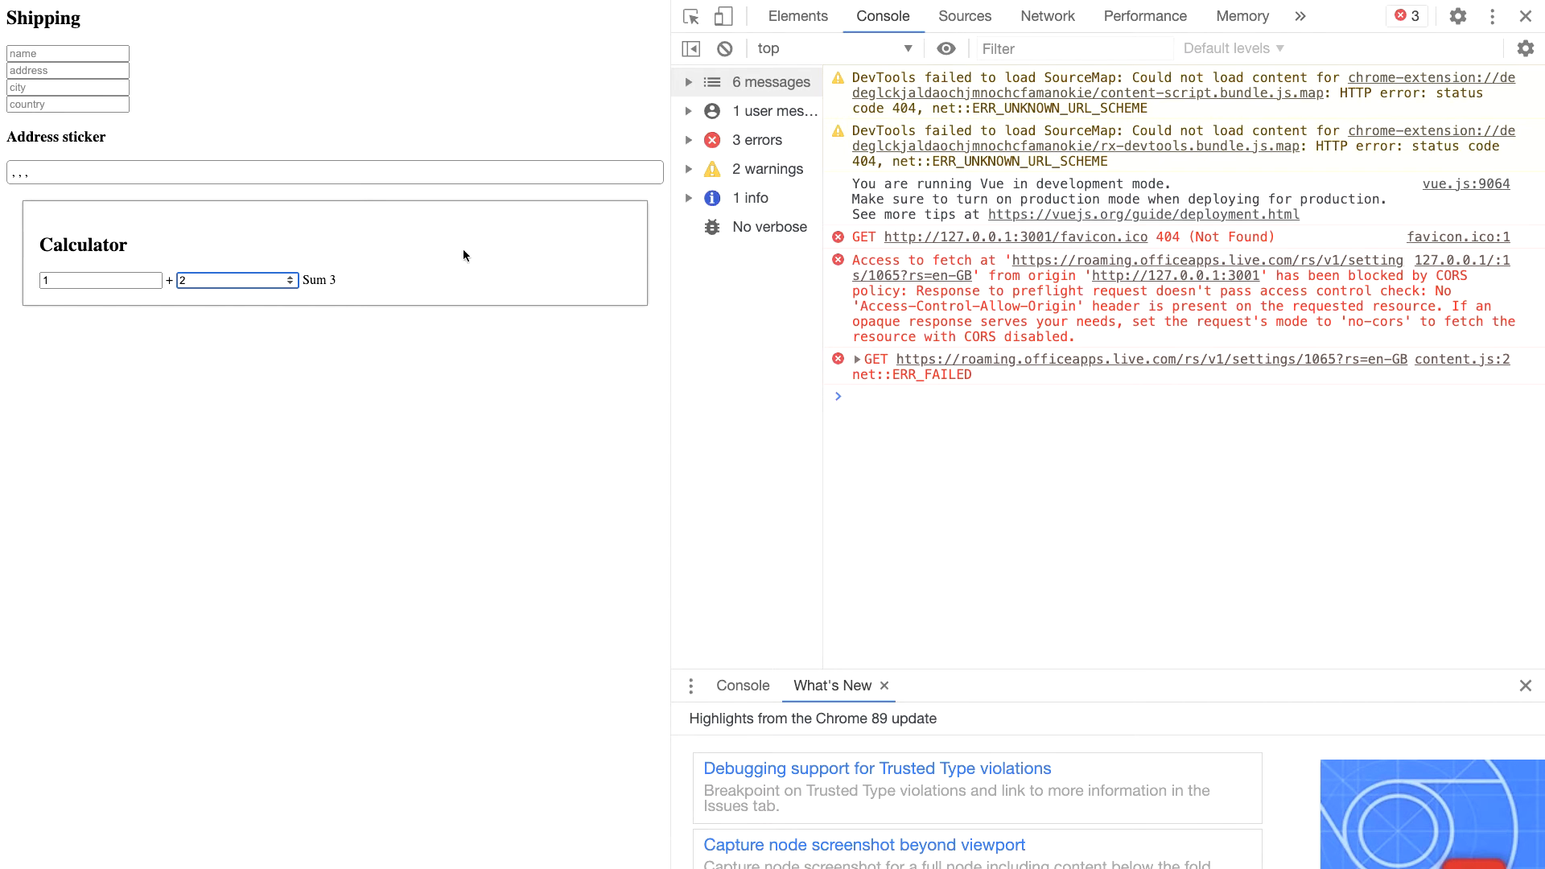
pyautogui.moveTo(912, 340)
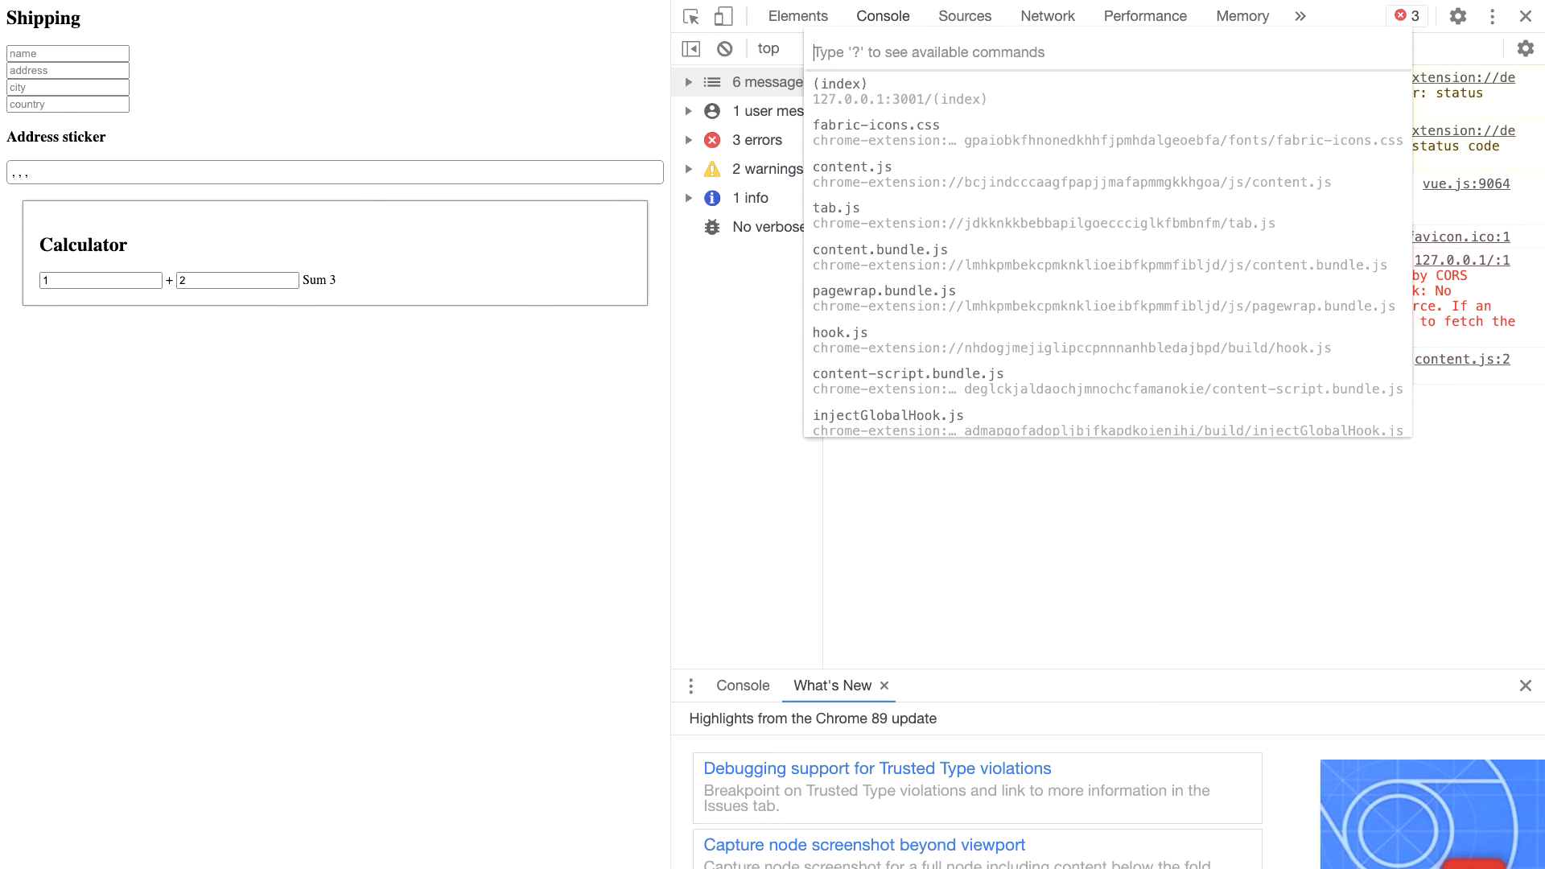
# Quick-open index.js, break on the sum line to inspect this.lhs, then resume to Sum 5
pyautogui.write('index.js')
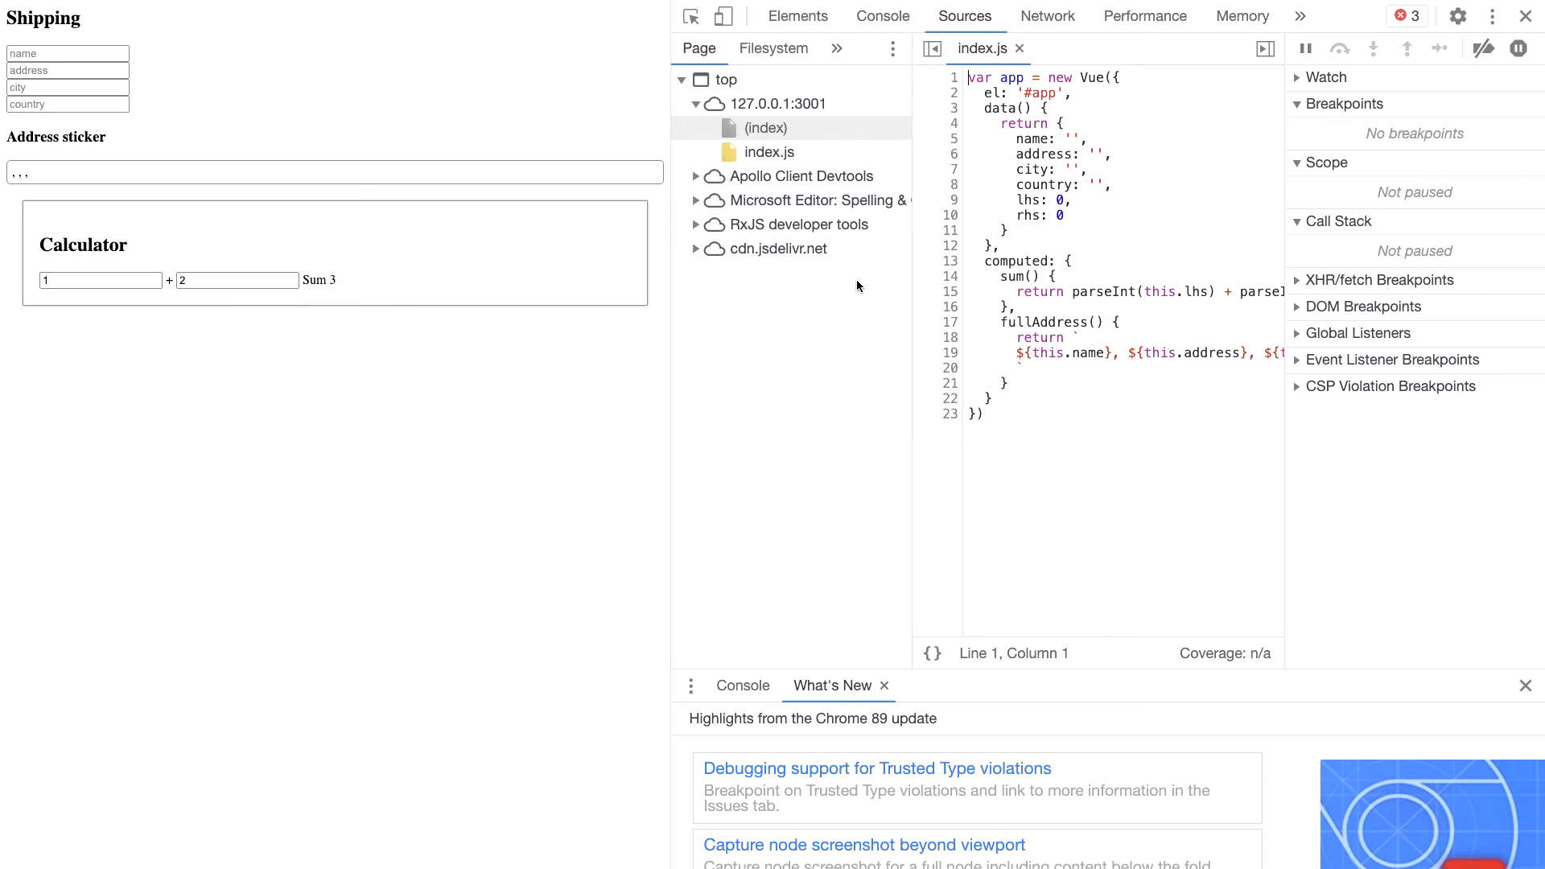
pyautogui.click(949, 291)
pyautogui.write('2')
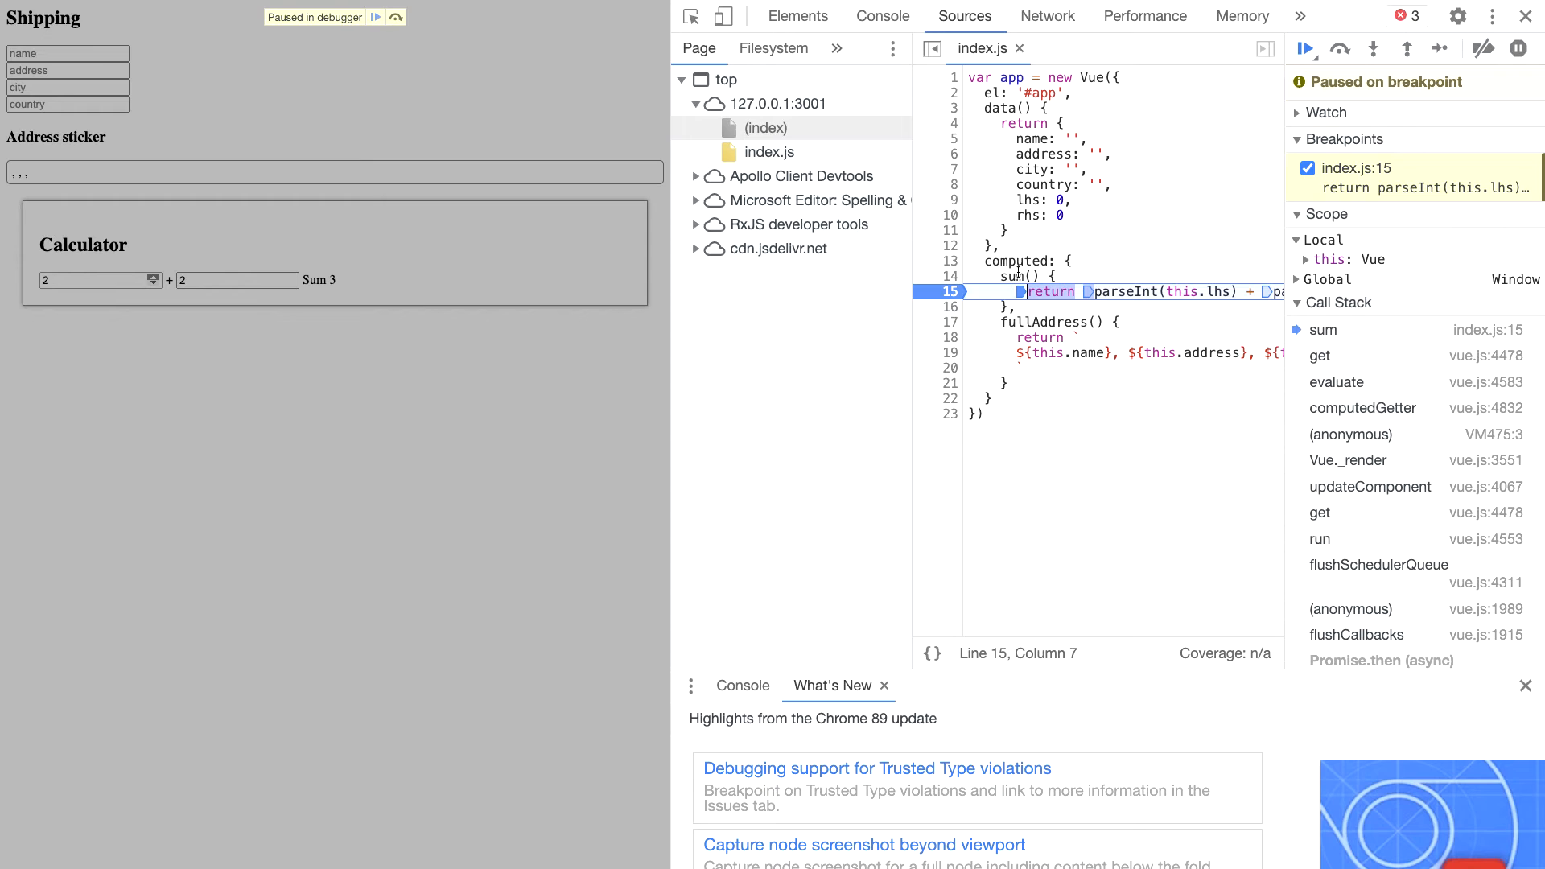
pyautogui.hscroll(3)
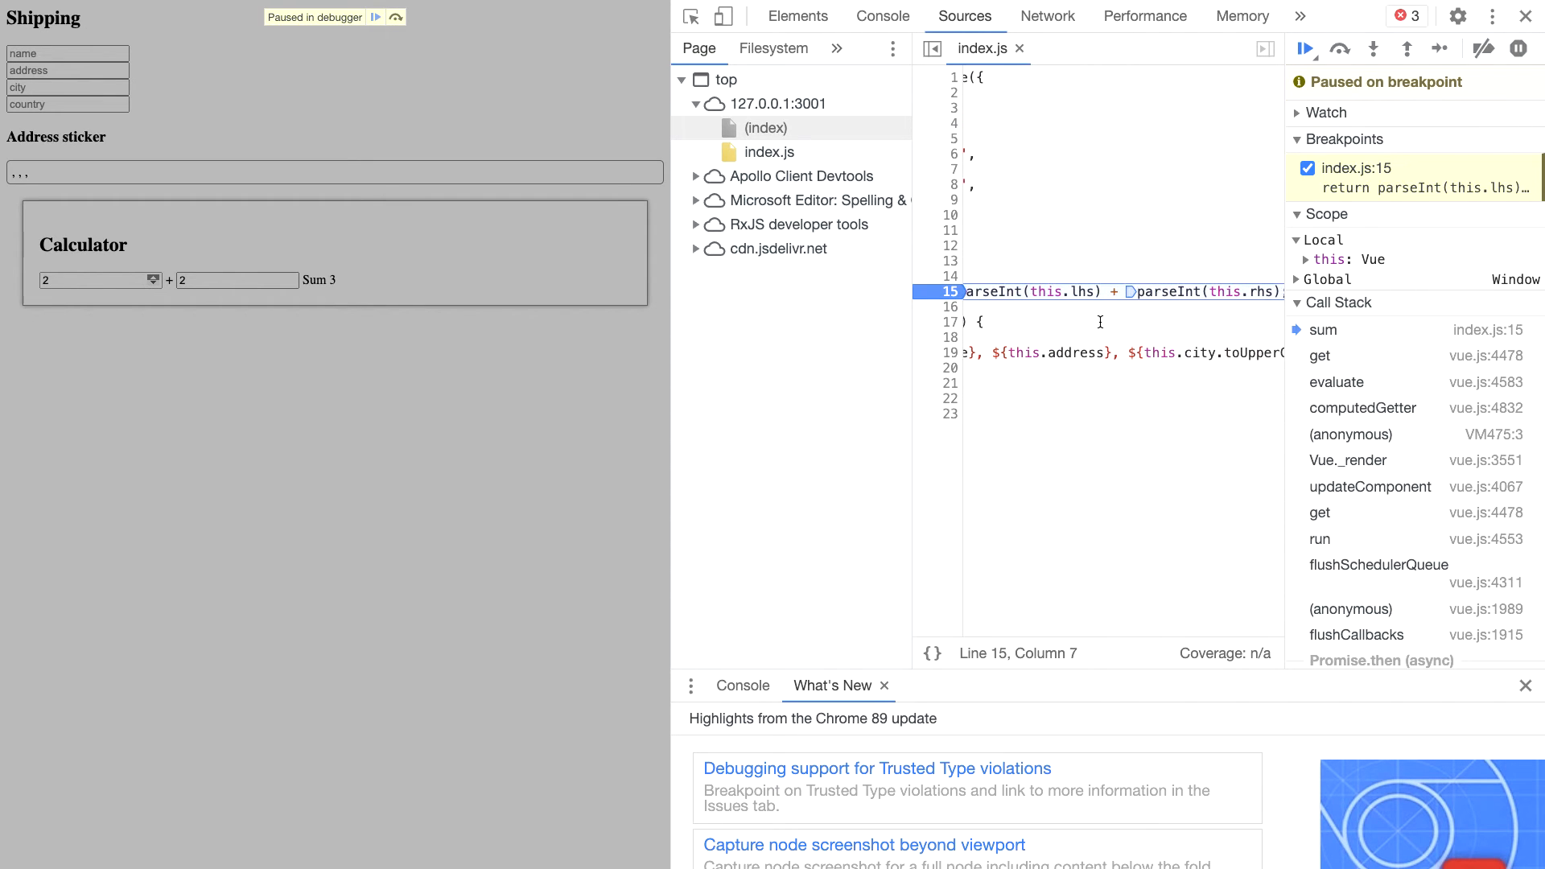
pyautogui.moveTo(1024, 292)
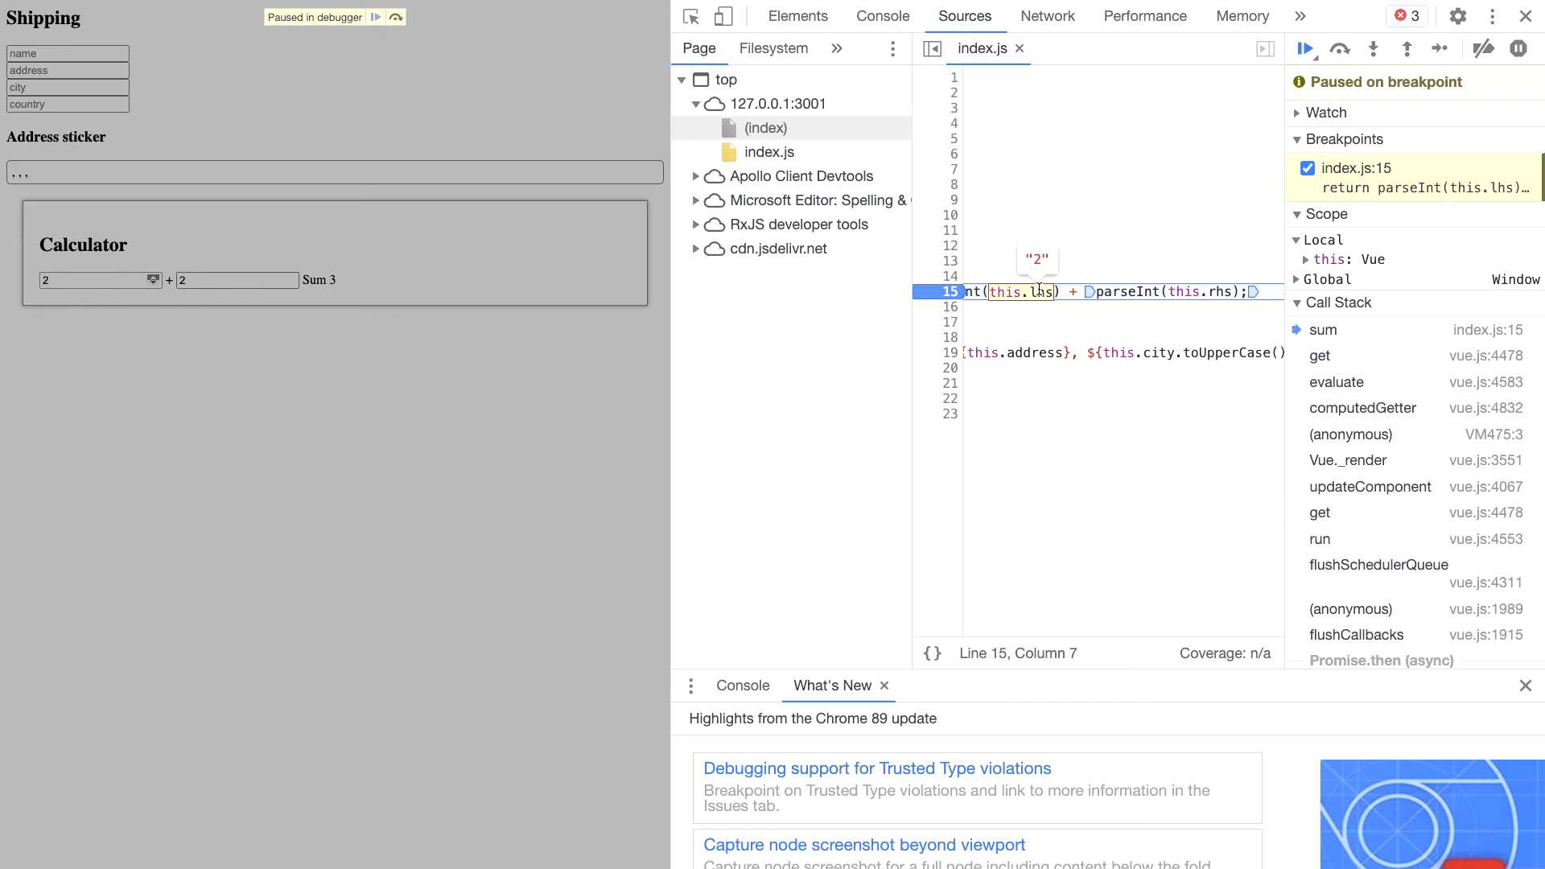
pyautogui.moveTo(1200, 291)
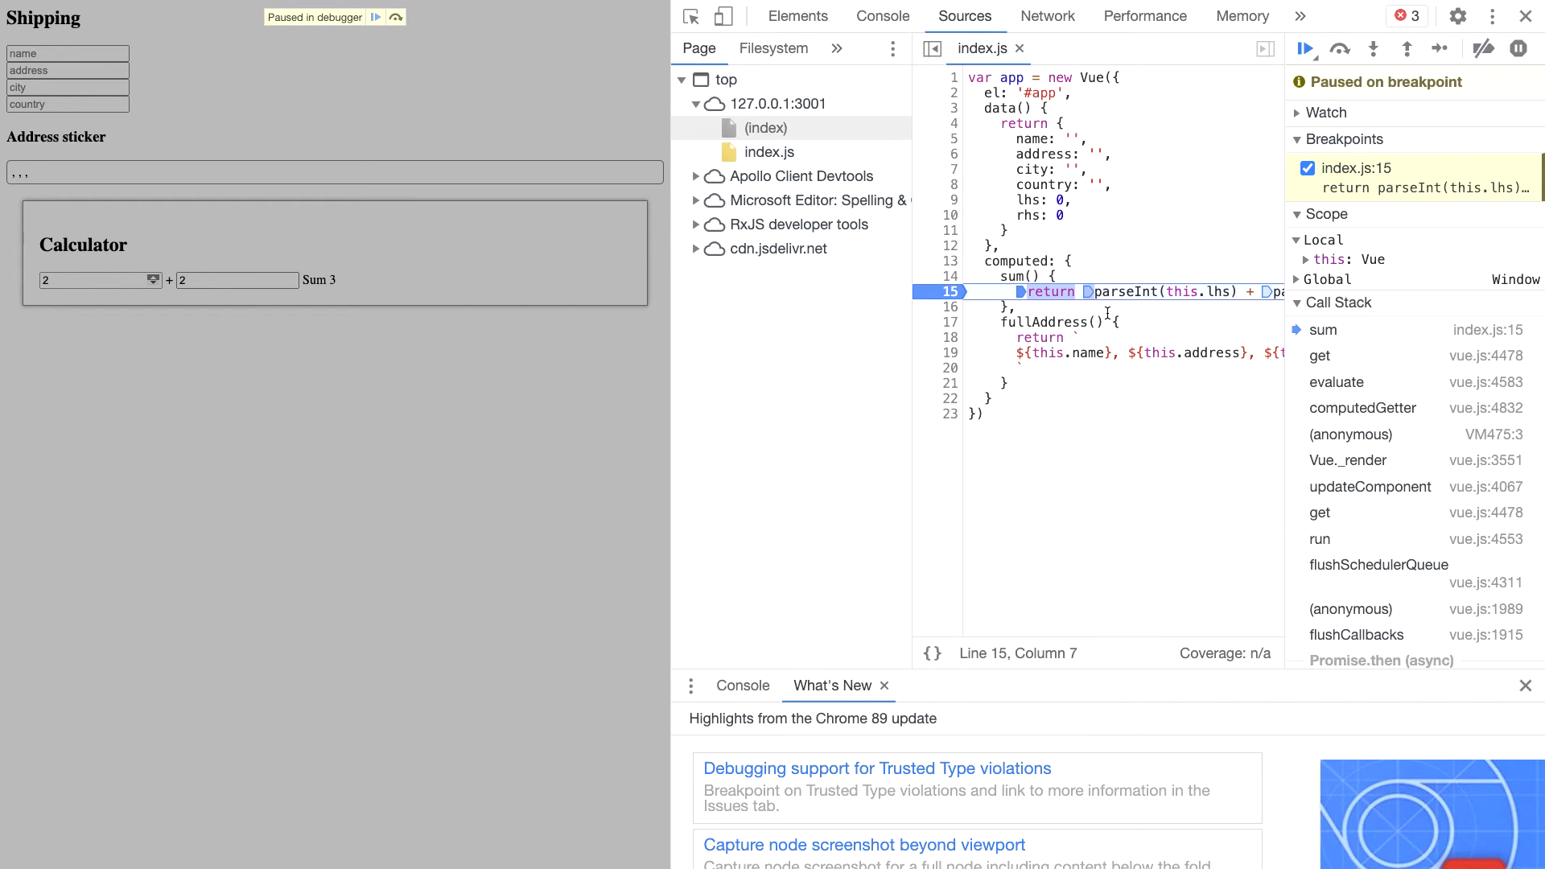
pyautogui.click(1304, 48)
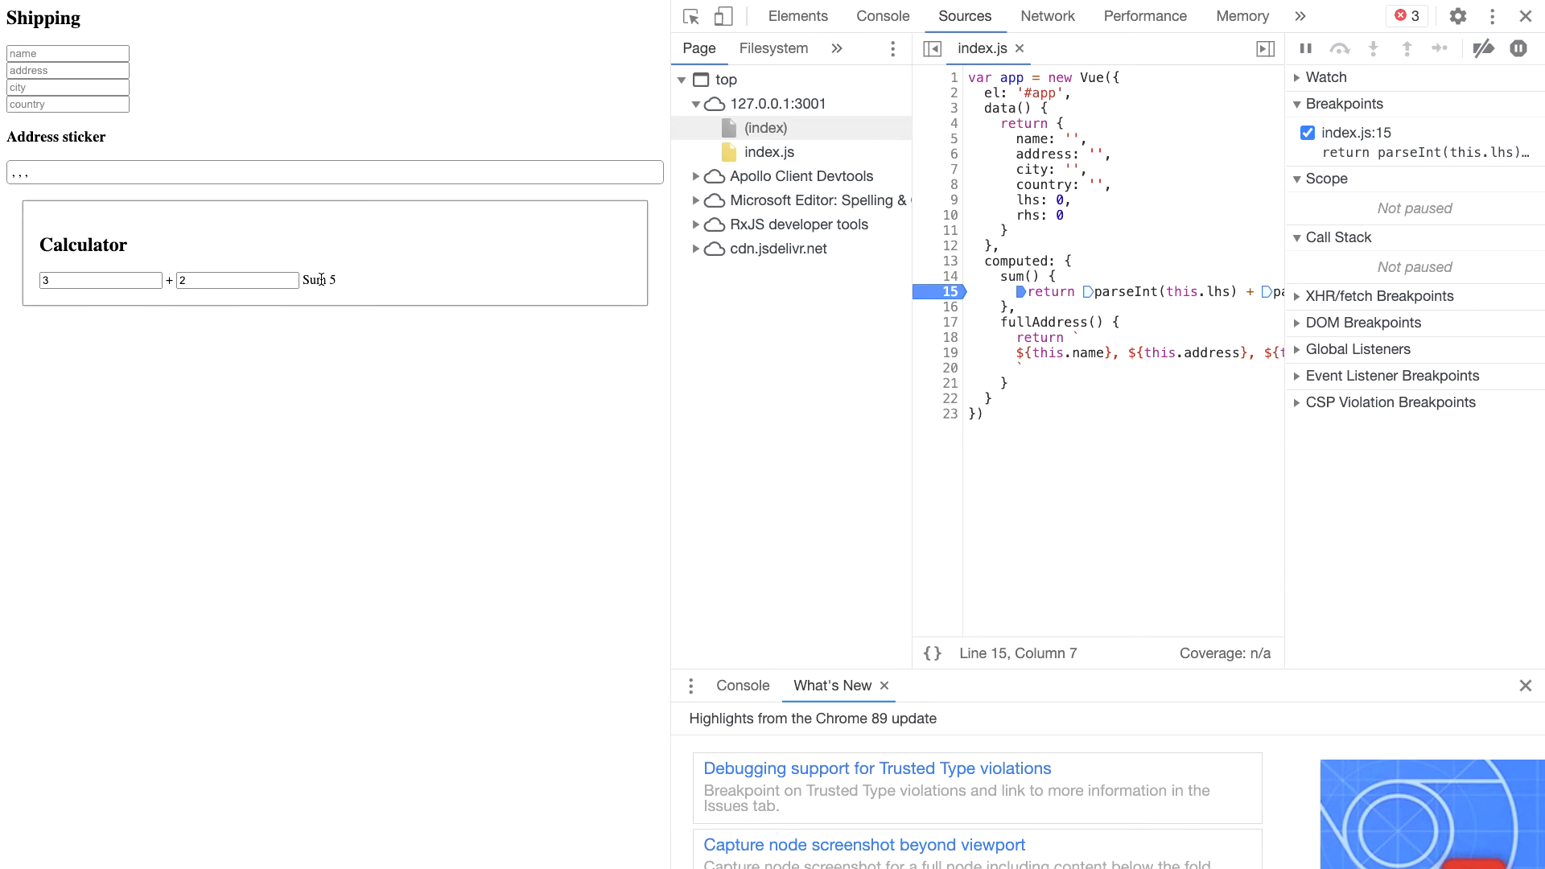
pyautogui.moveTo(293, 327)
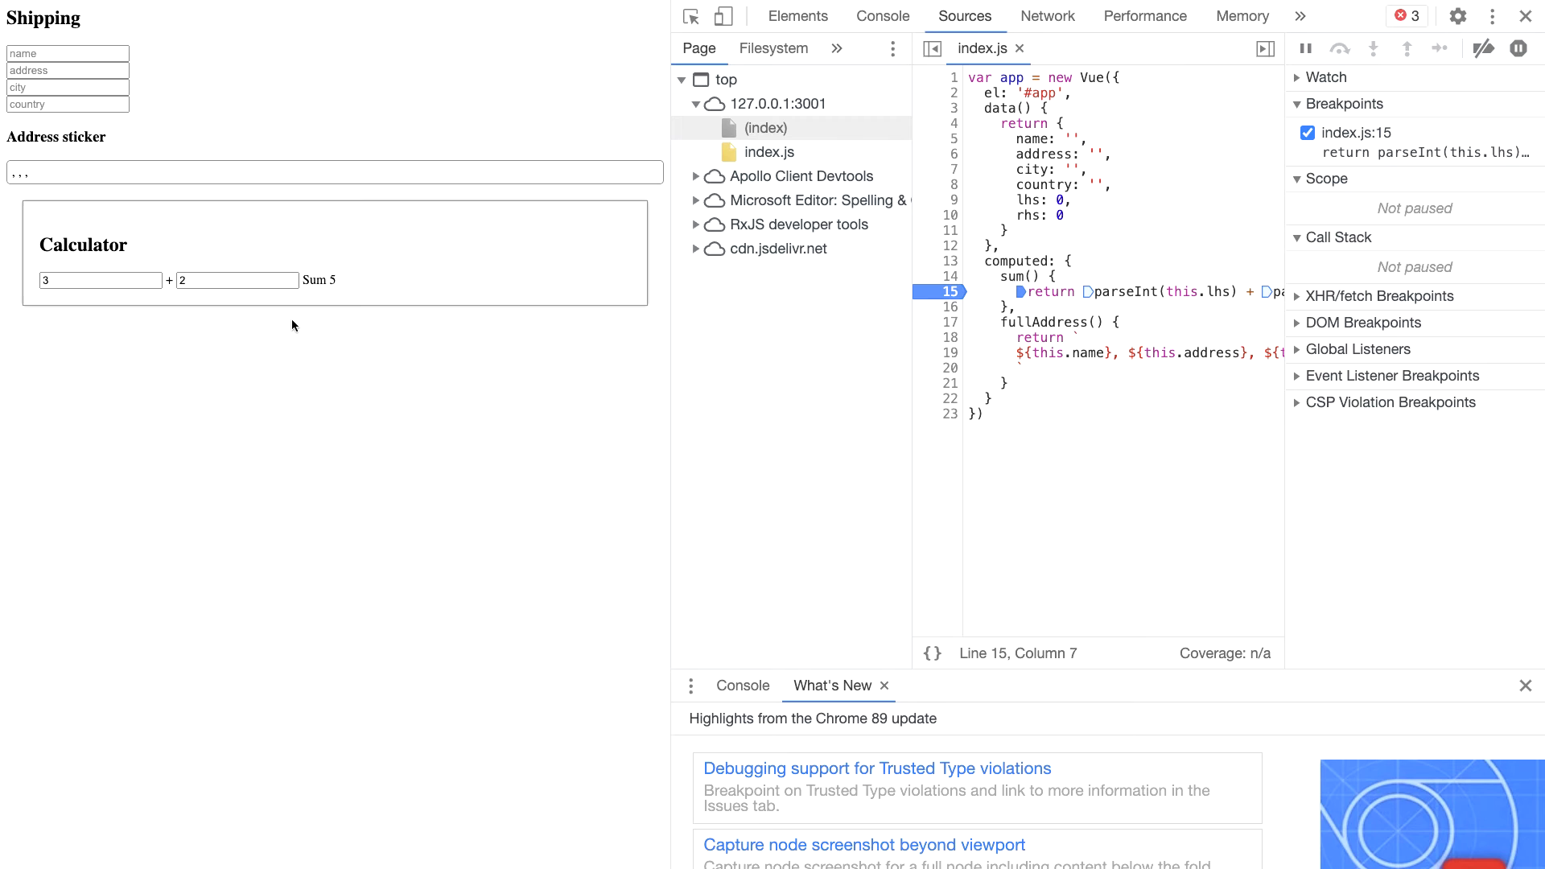
# Enter 'chris' as the shipping name so the address sticker starts with 'chris,'
pyautogui.click(67, 53)
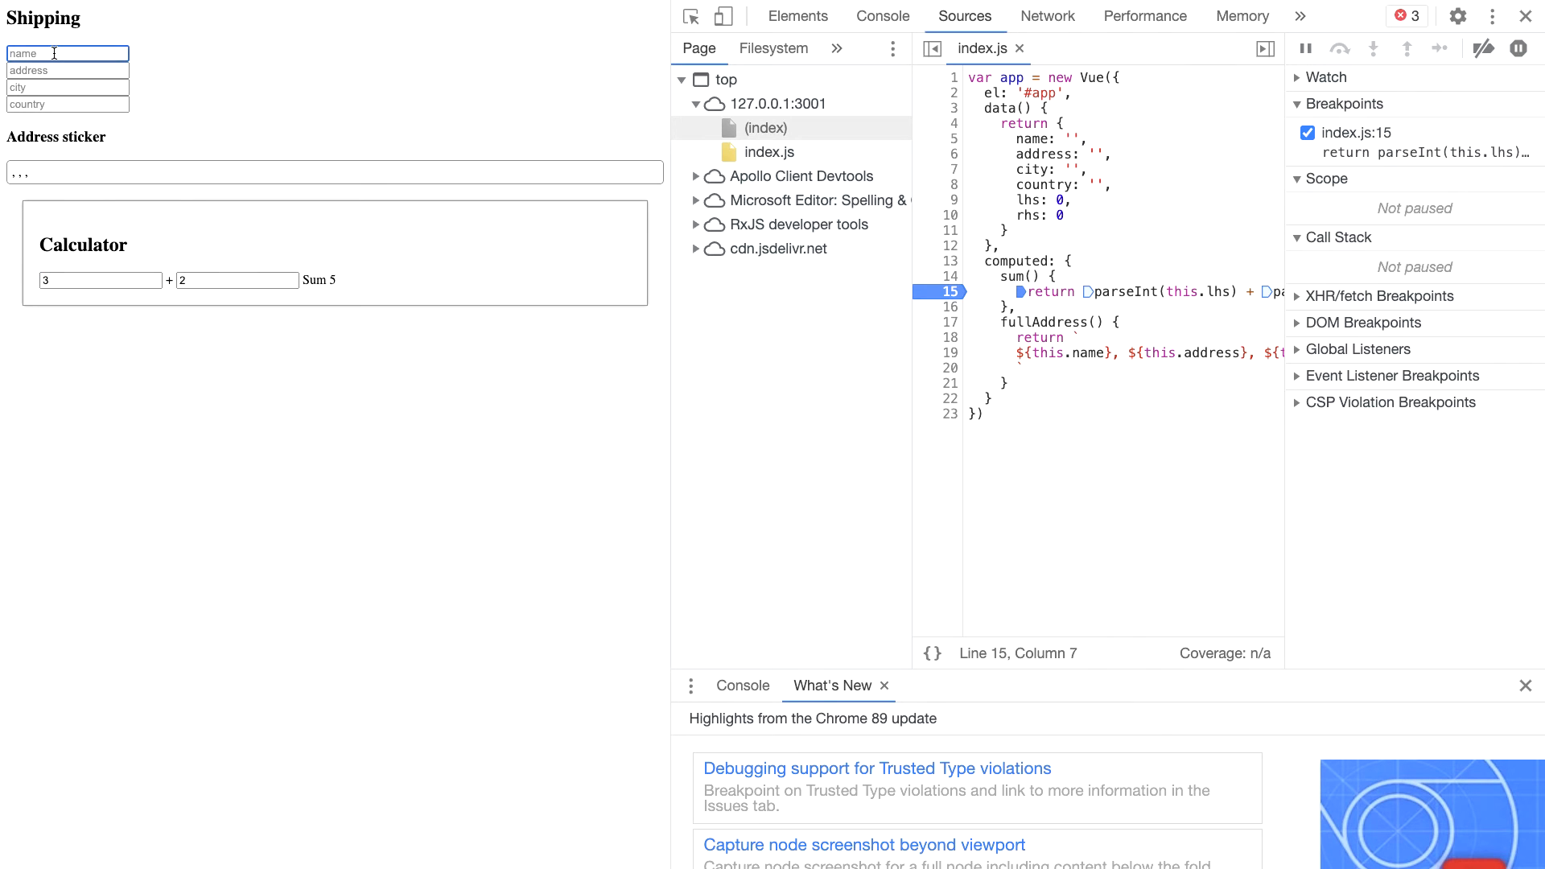
pyautogui.write('chris')
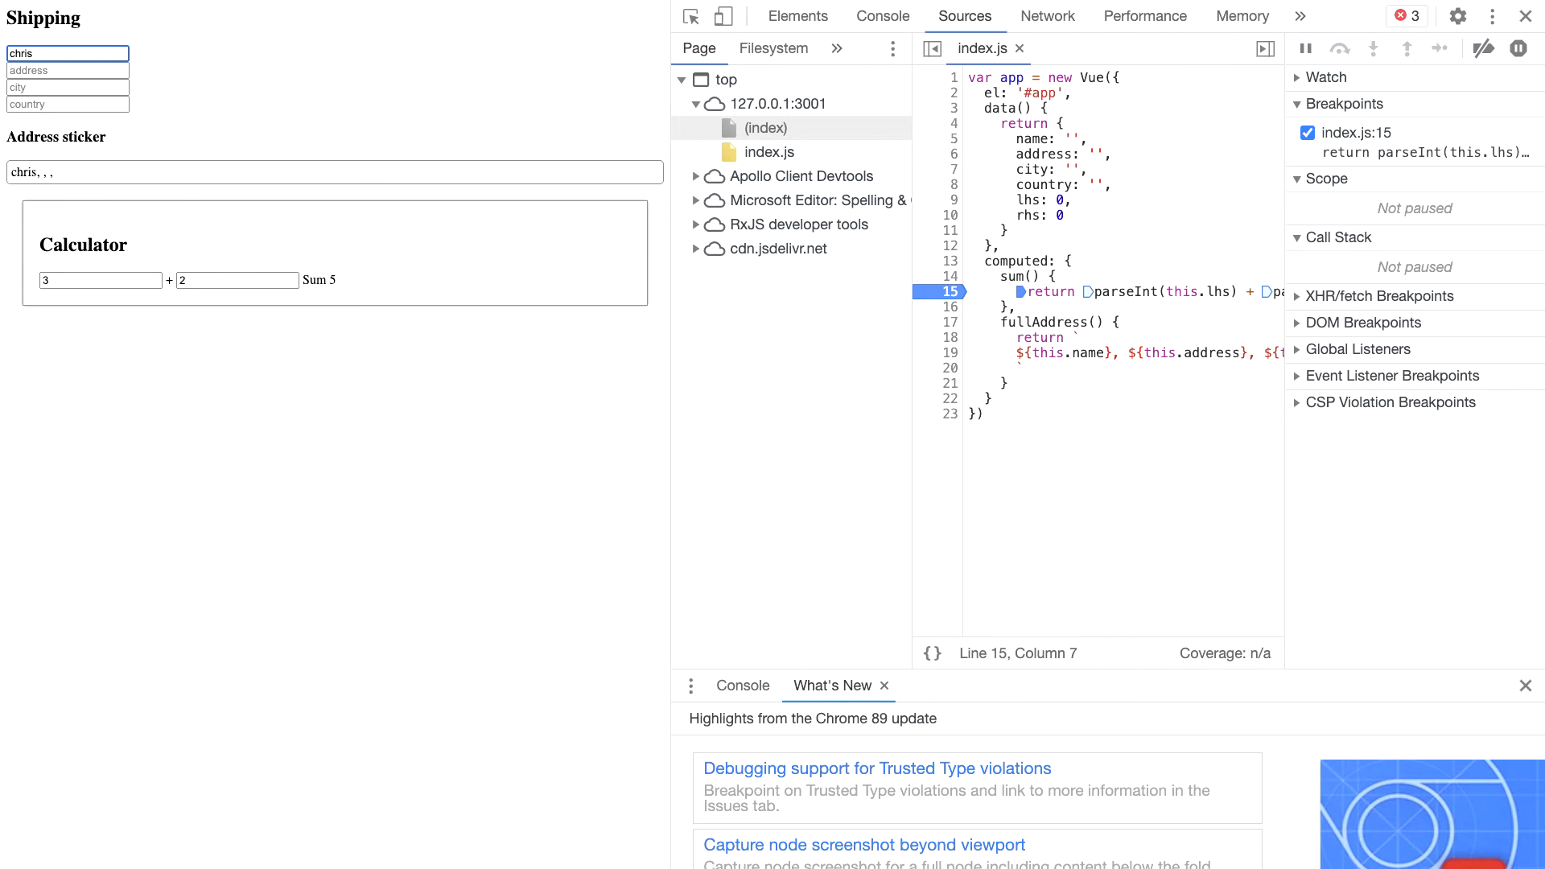
pyautogui.moveTo(69, 235)
pyautogui.write('UK')
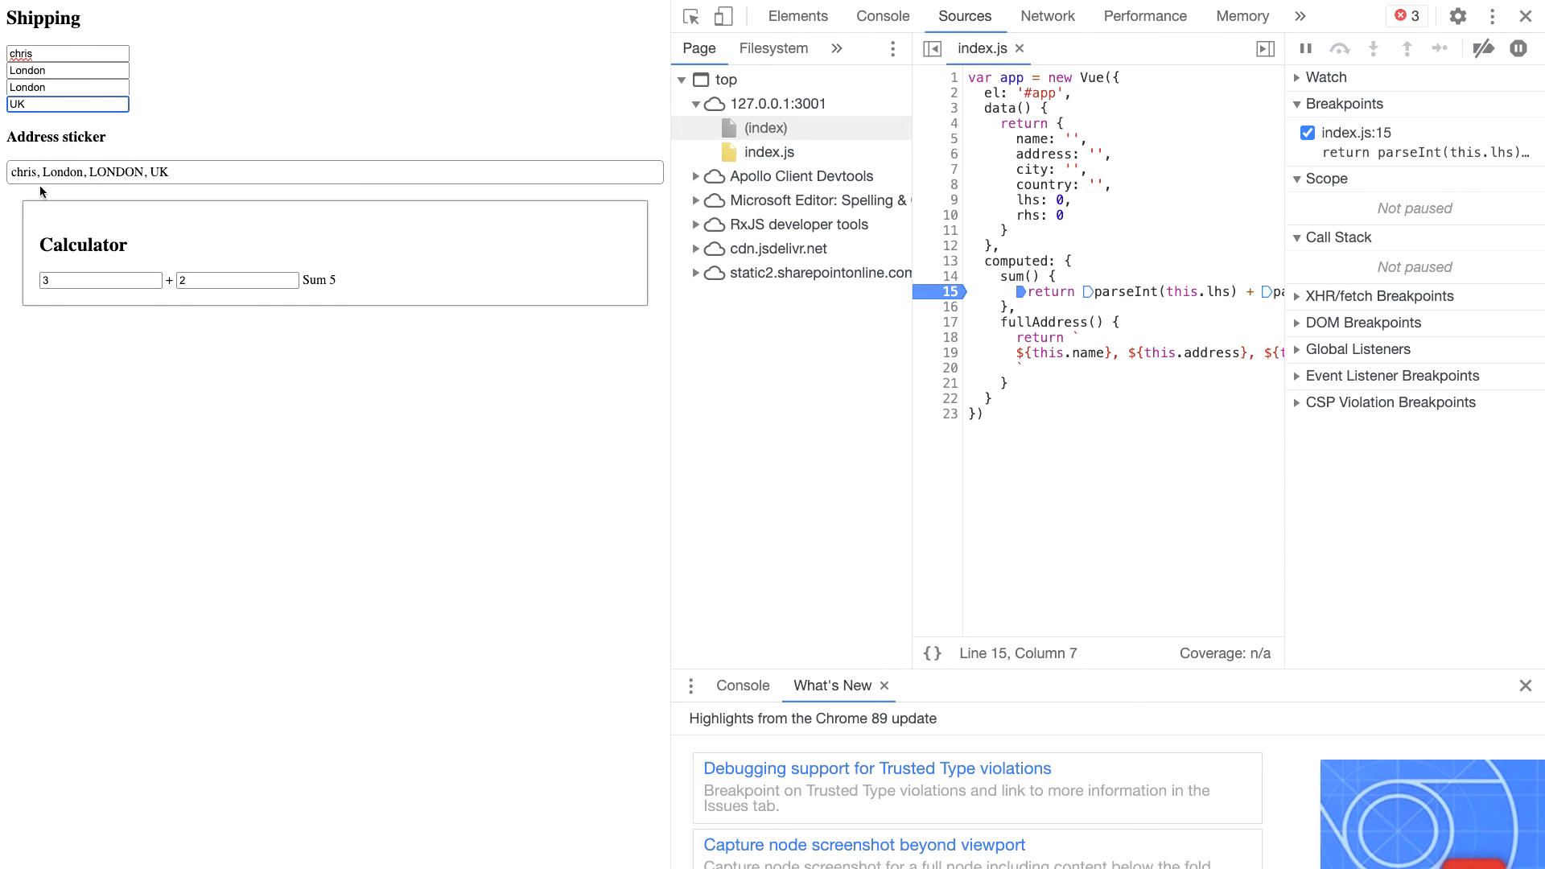
pyautogui.moveTo(166, 211)
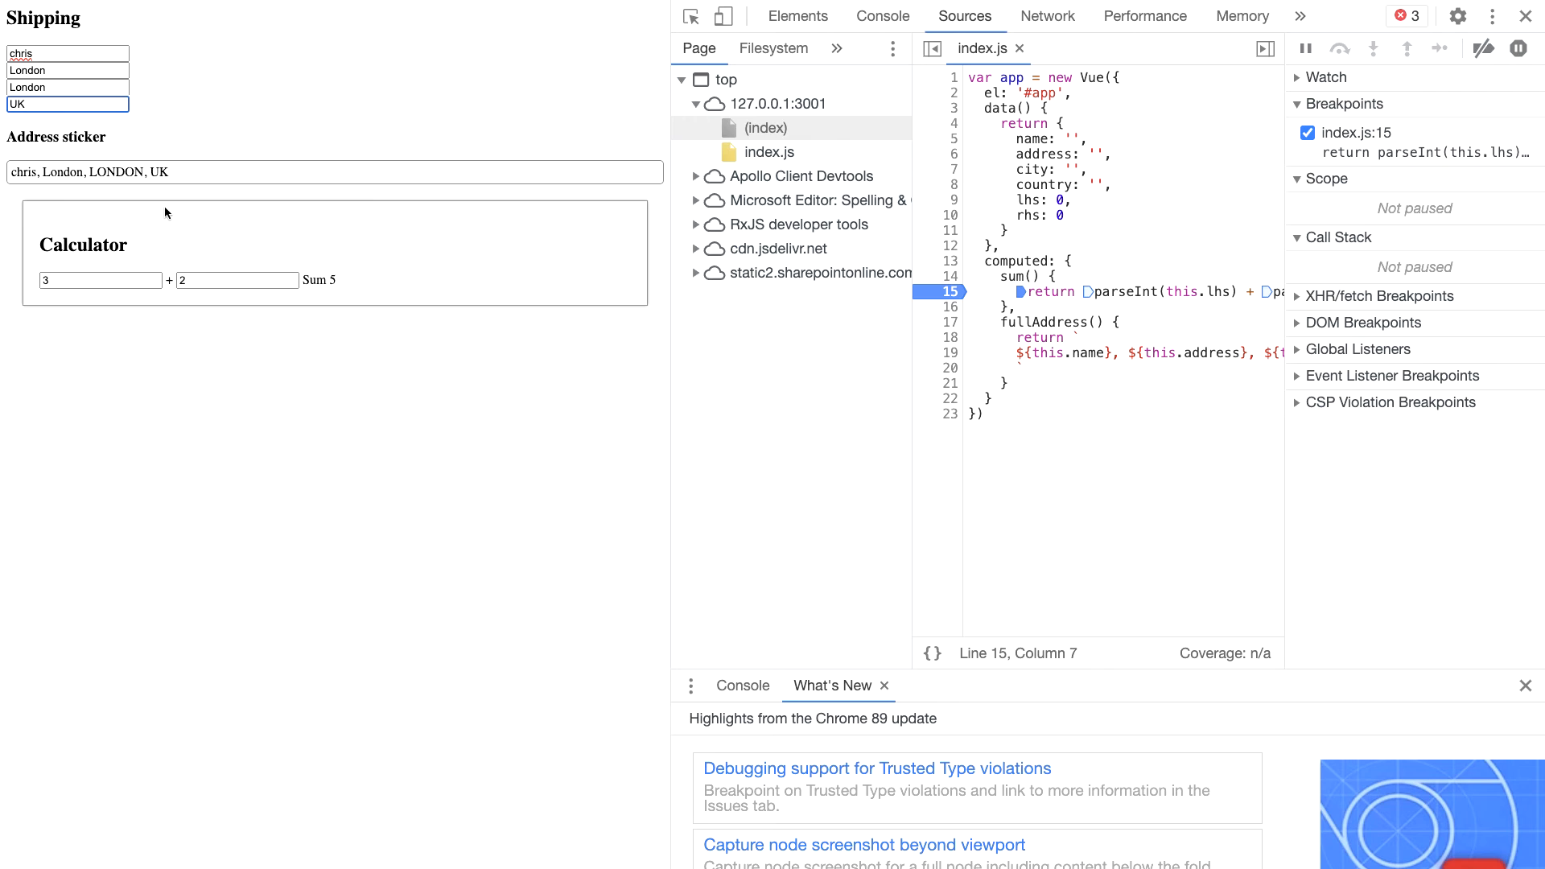
pyautogui.moveTo(344, 383)
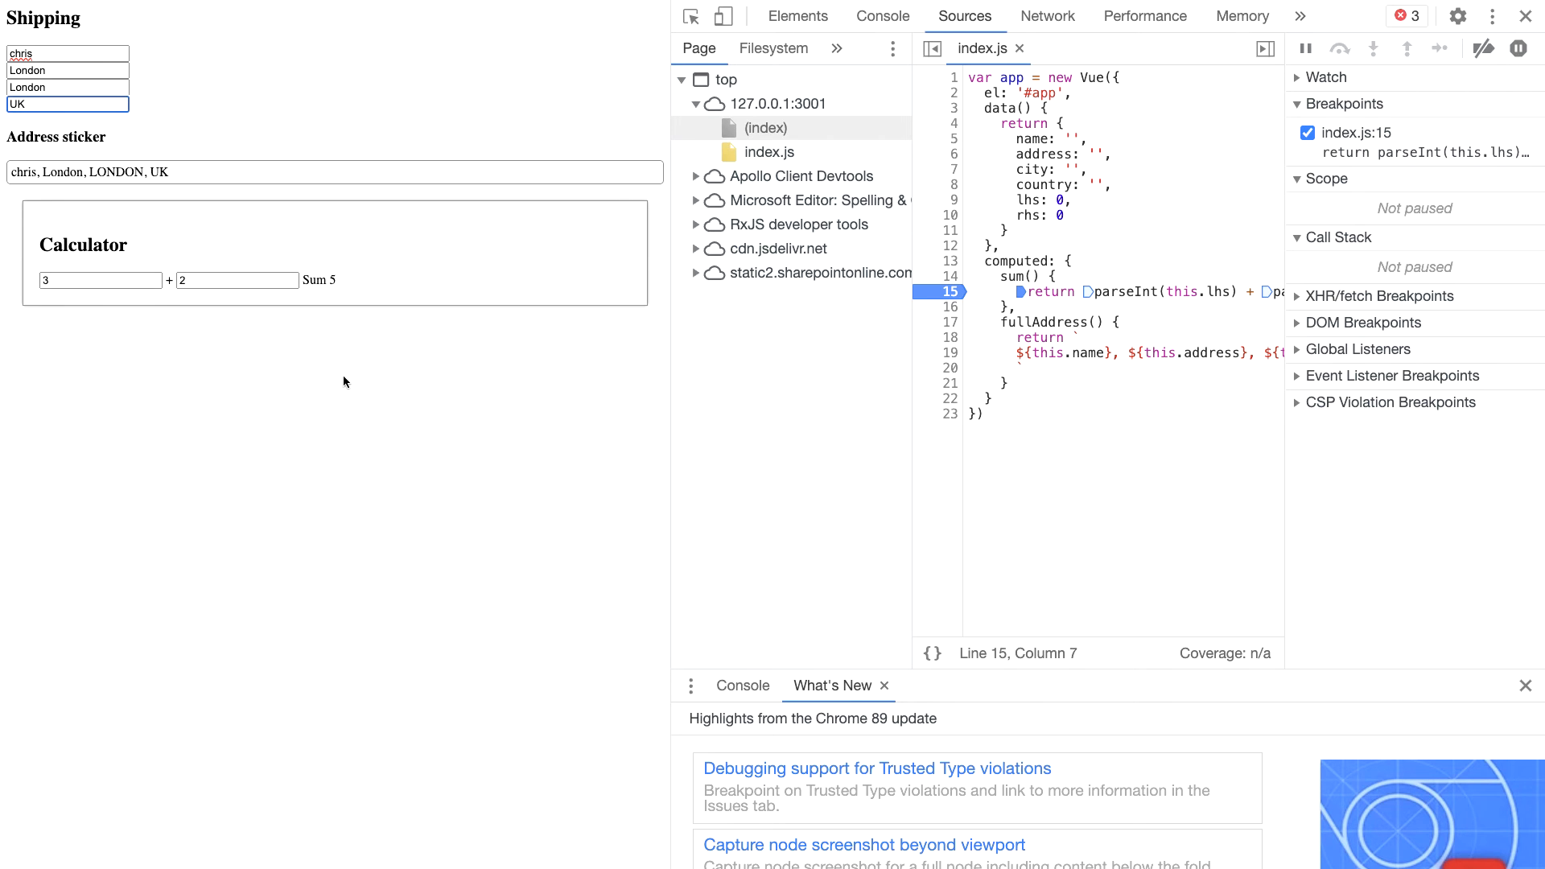
pyautogui.moveTo(69, 137)
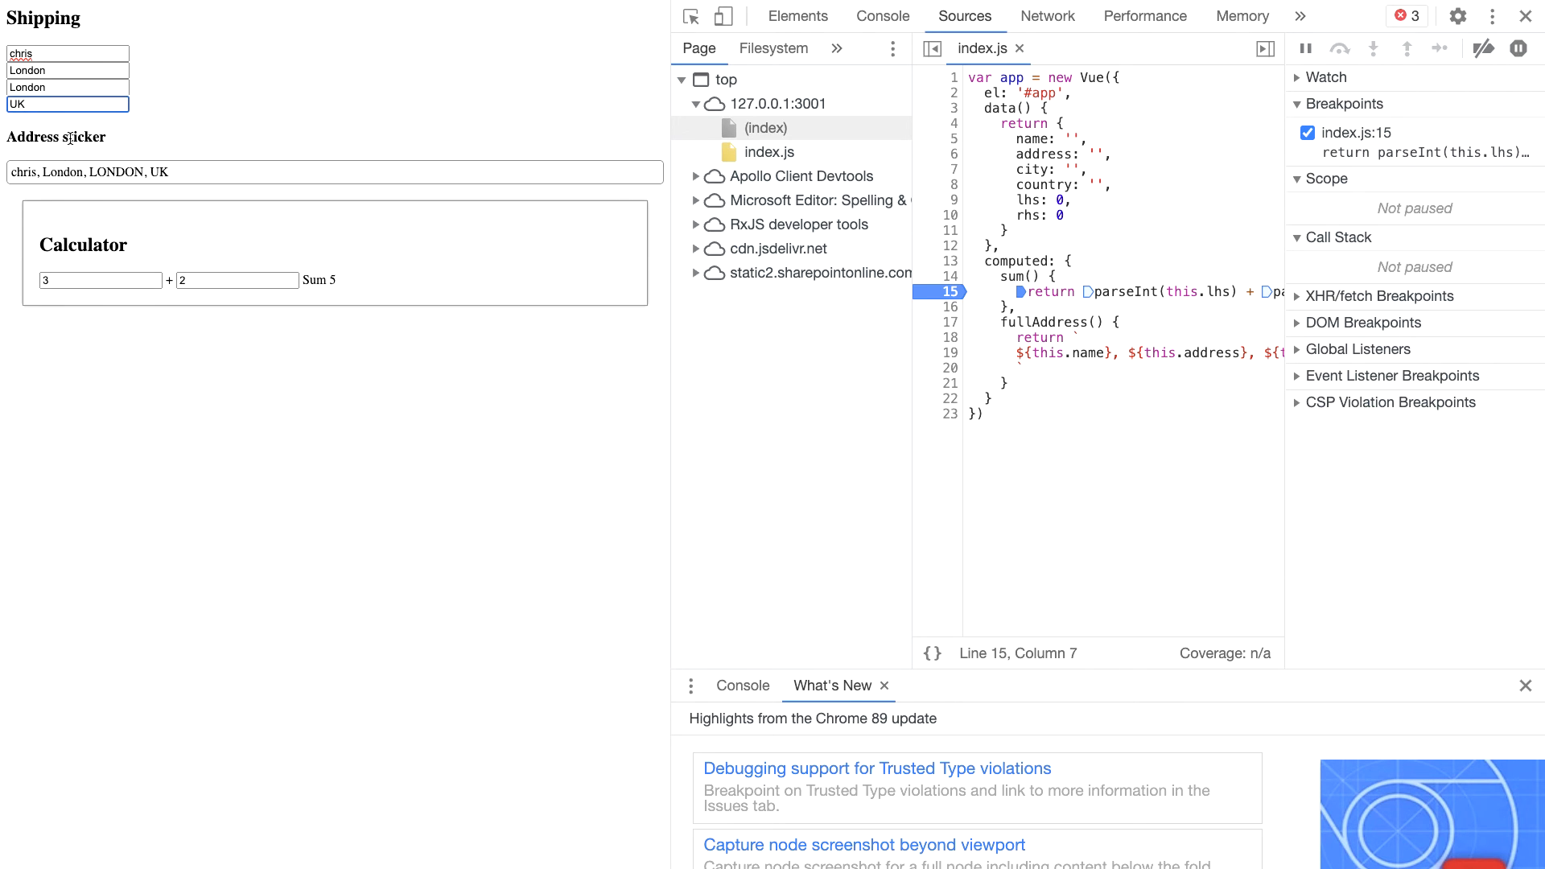
pyautogui.moveTo(4, 171)
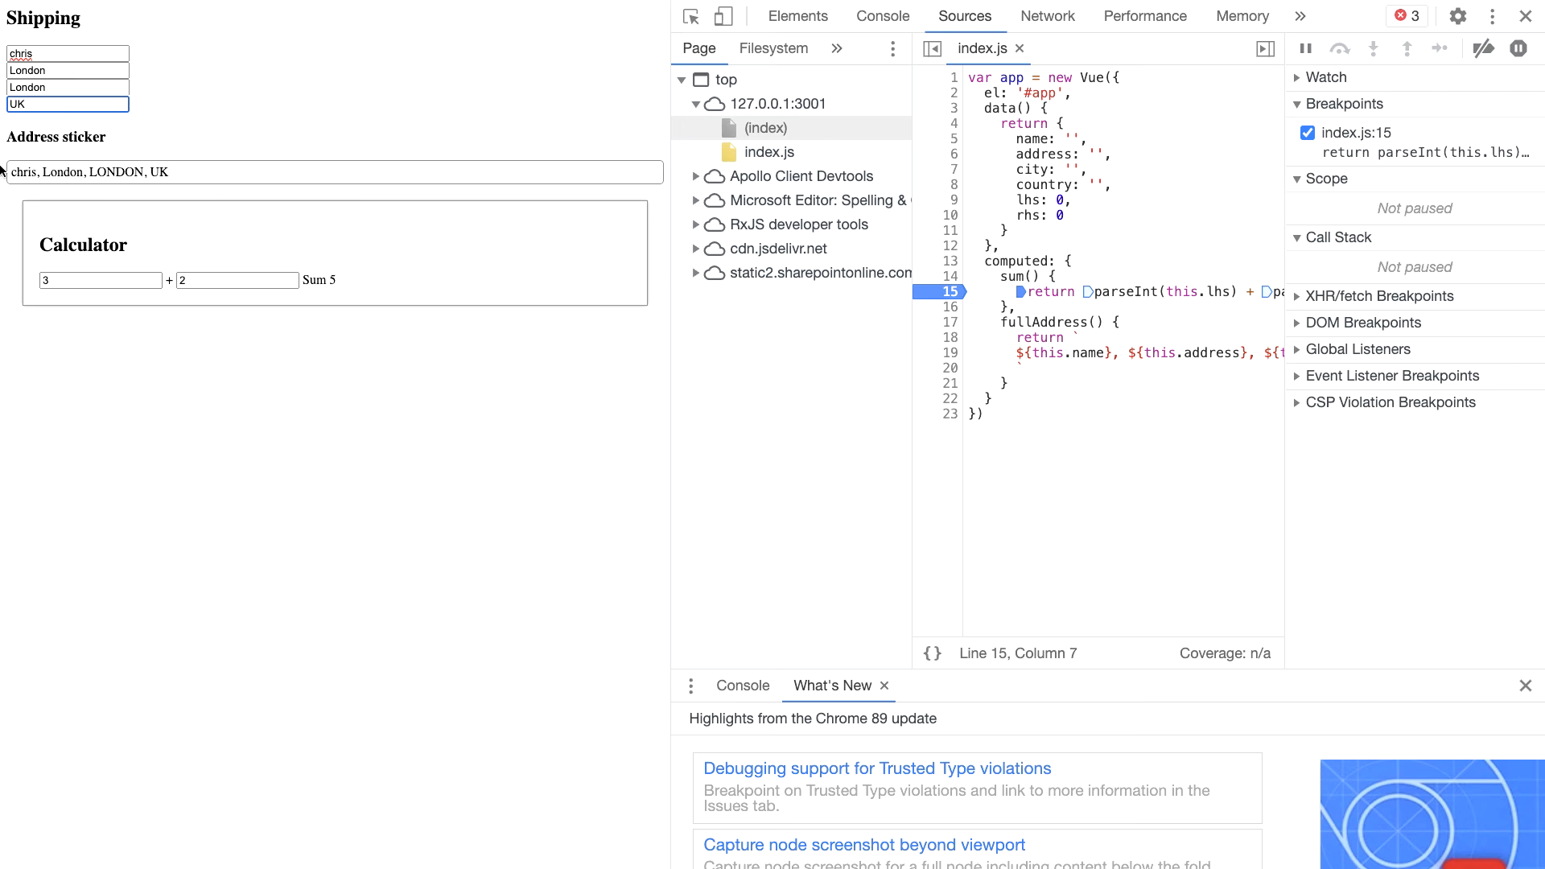
pyautogui.moveTo(43, 314)
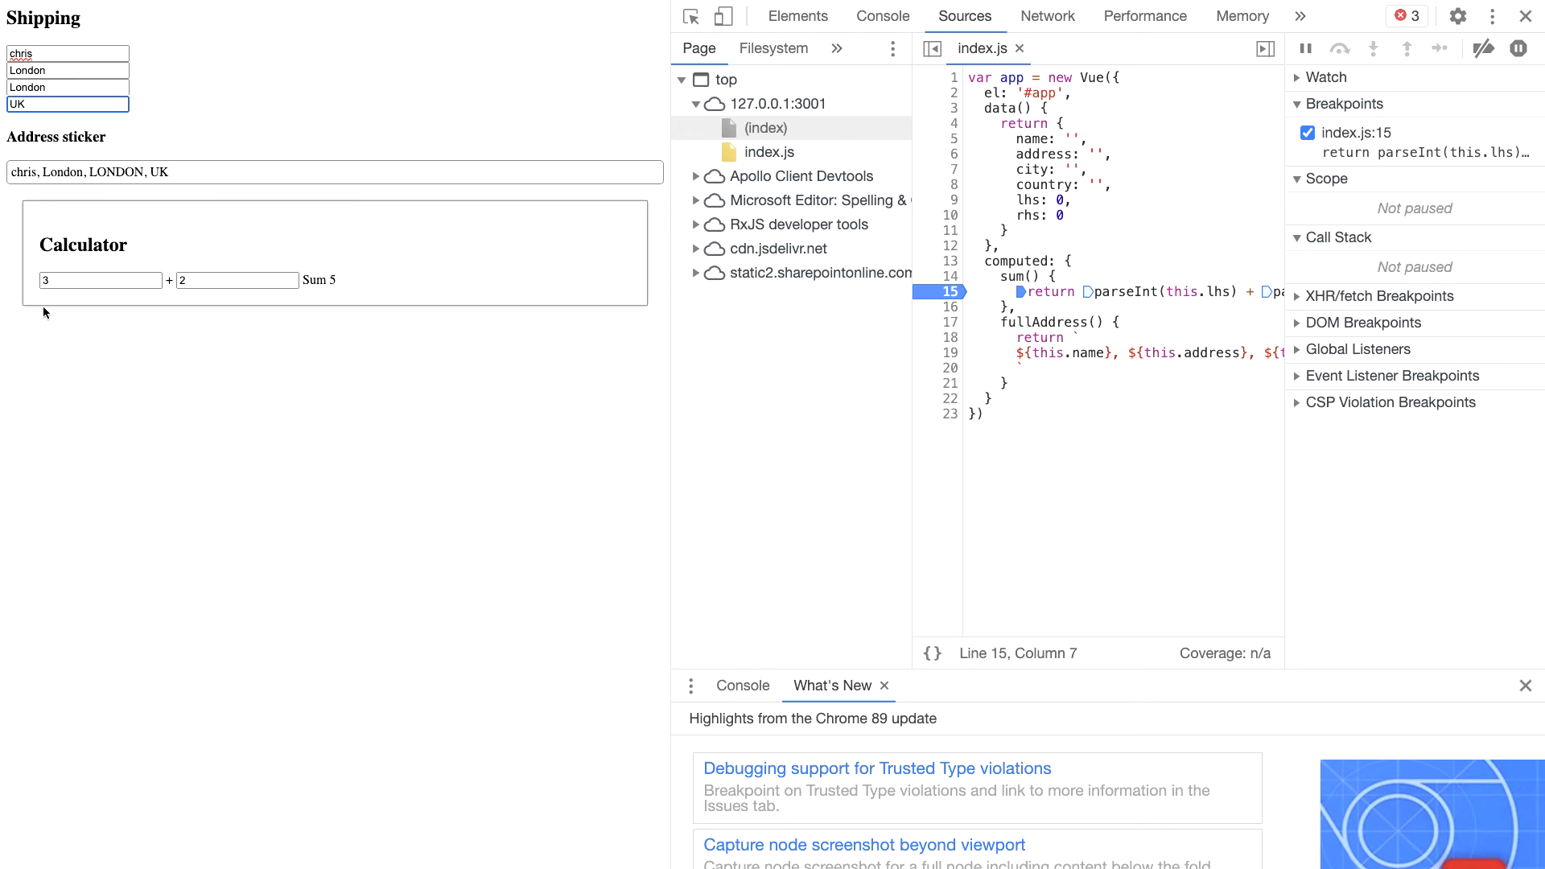
pyautogui.moveTo(377, 287)
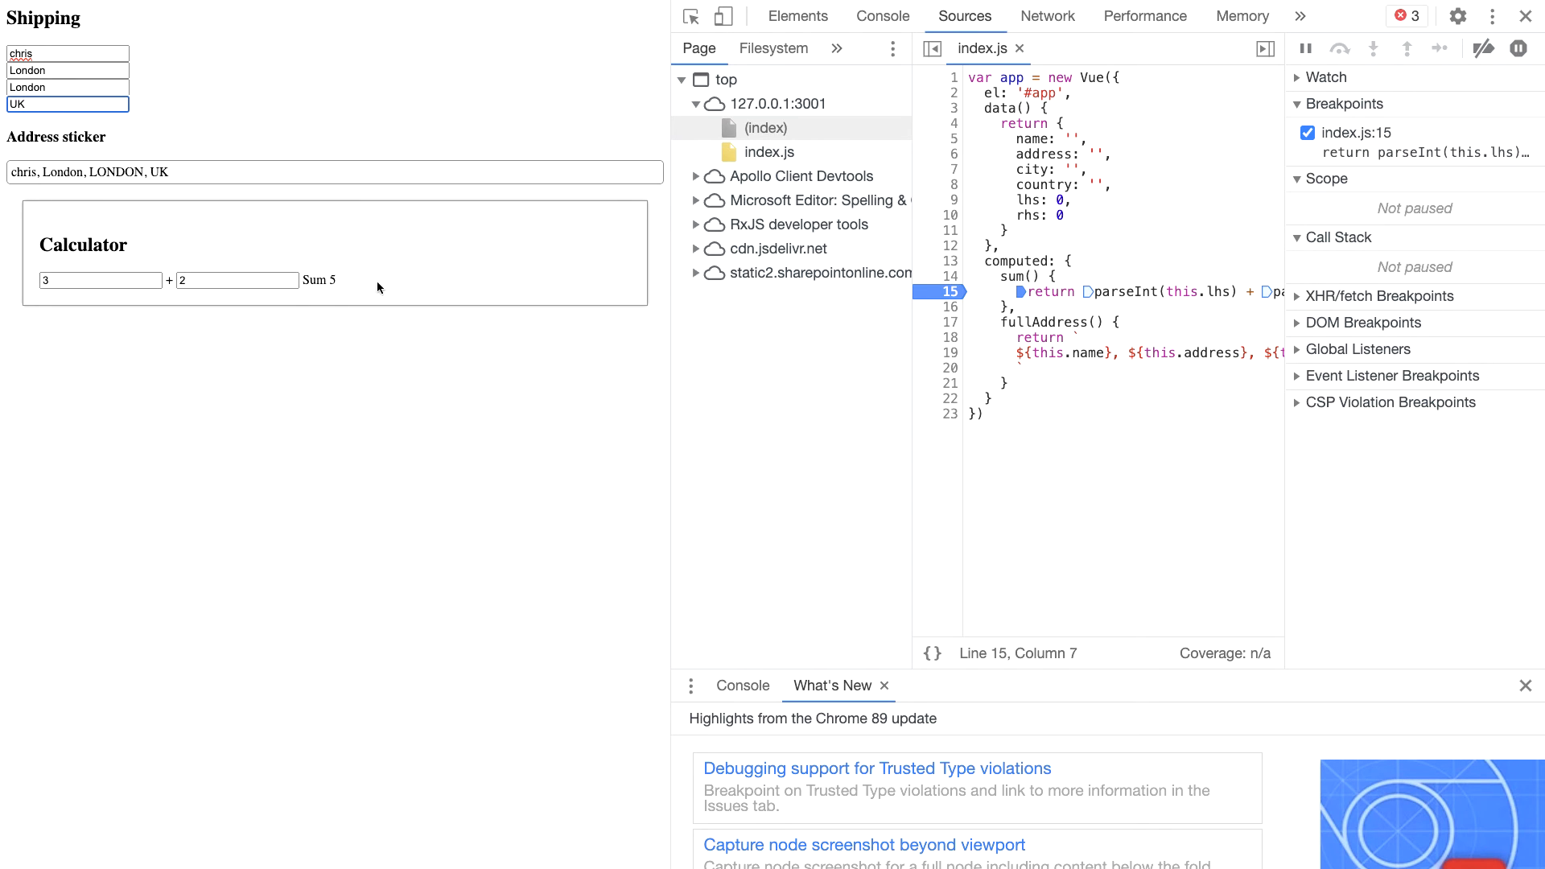
pyautogui.moveTo(280, 474)
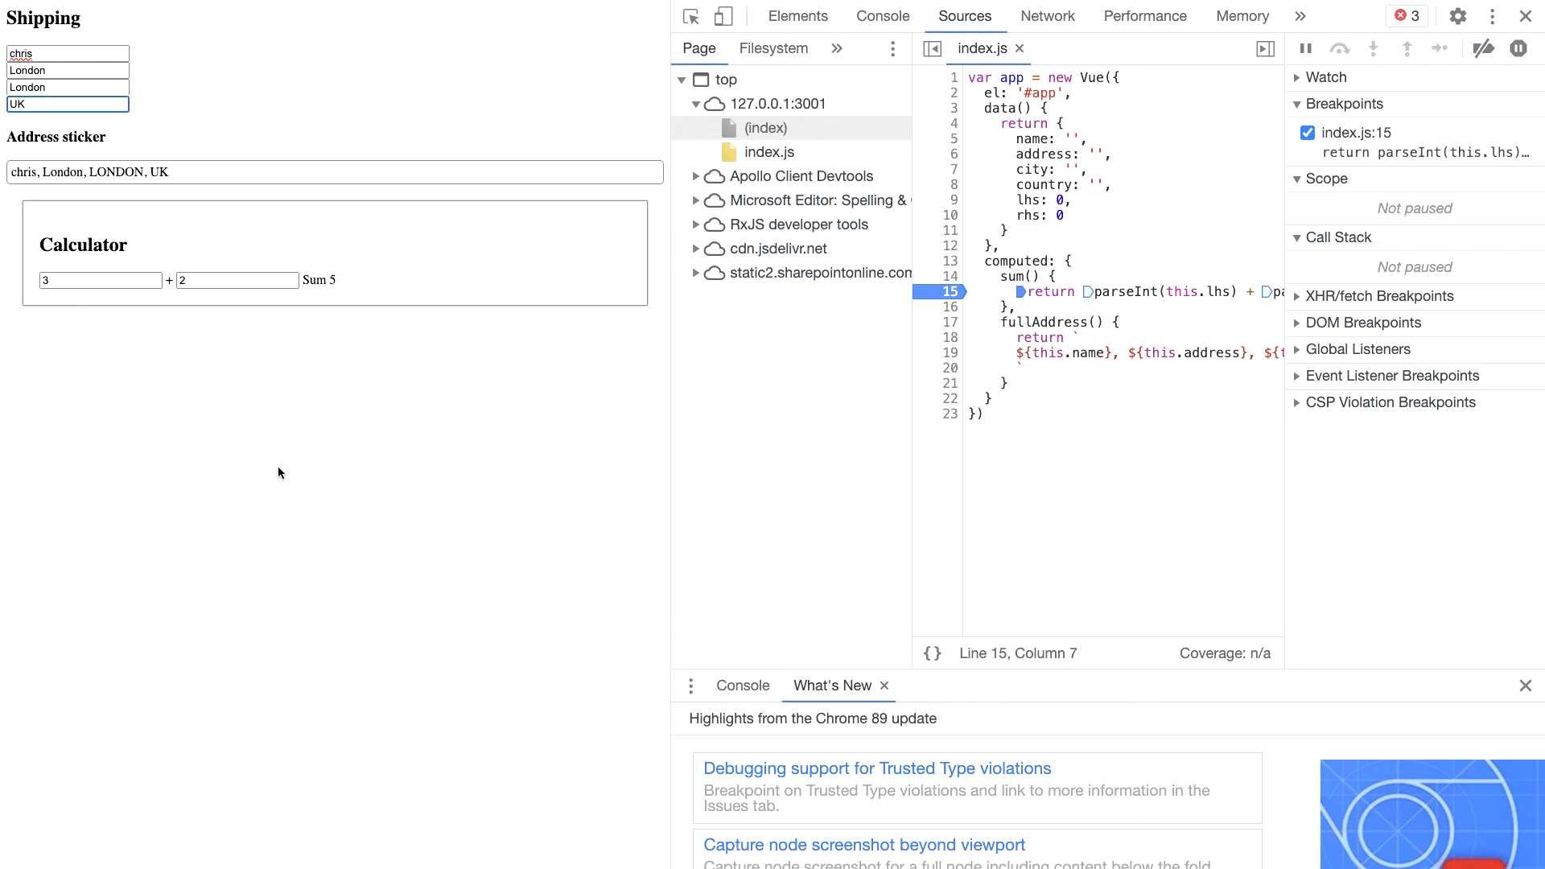